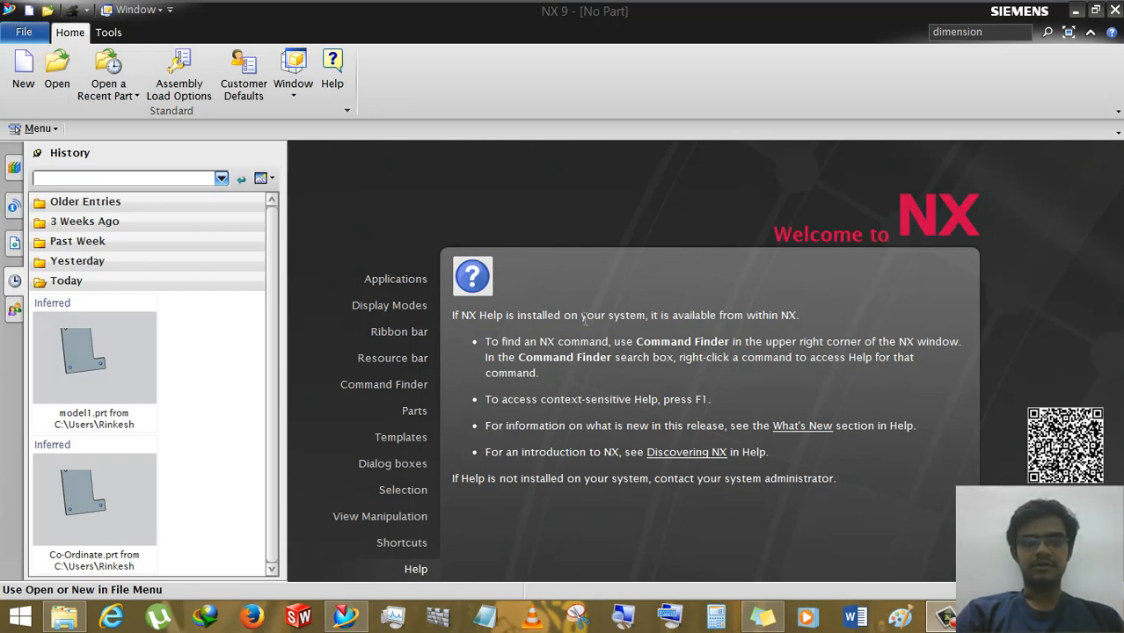
{"action": "mouse_move", "coordinate": [513, 231]}
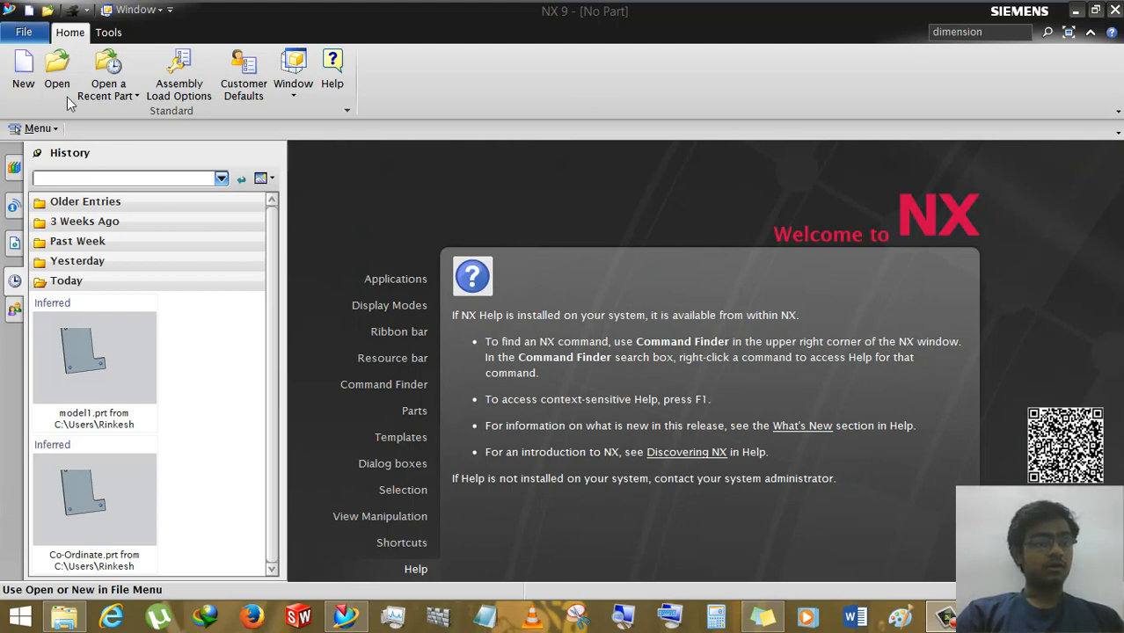
Step: Open the Co-Ordinate.prt part file with the L-shaped plate model
{"action": "left_click", "coordinate": [56, 71]}
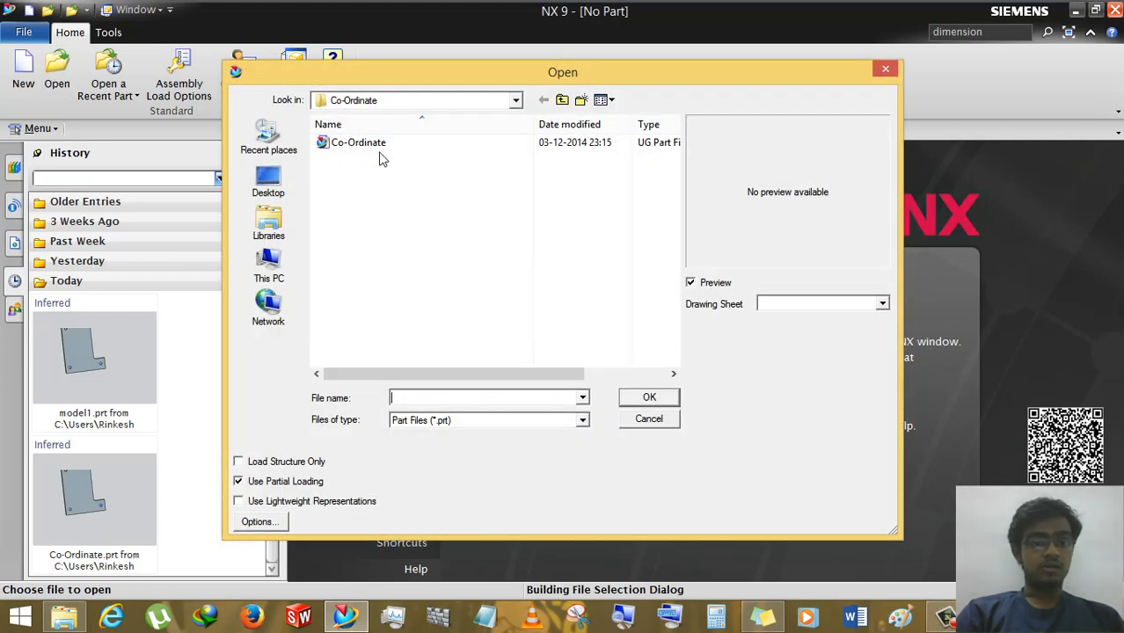
{"action": "left_click", "coordinate": [358, 142]}
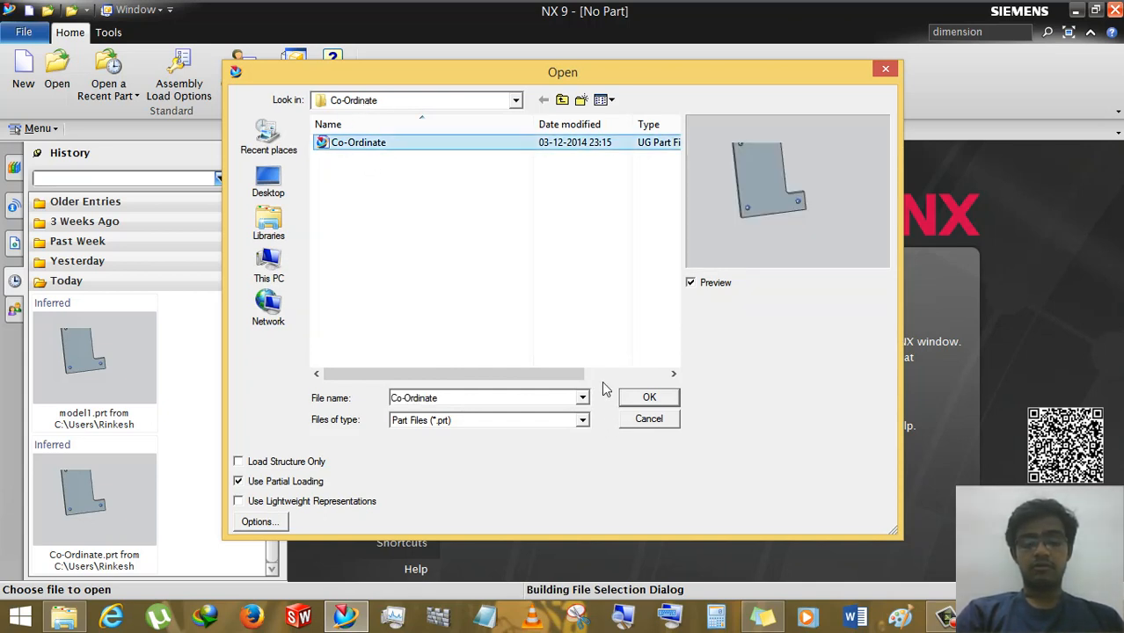
{"action": "left_click", "coordinate": [649, 397]}
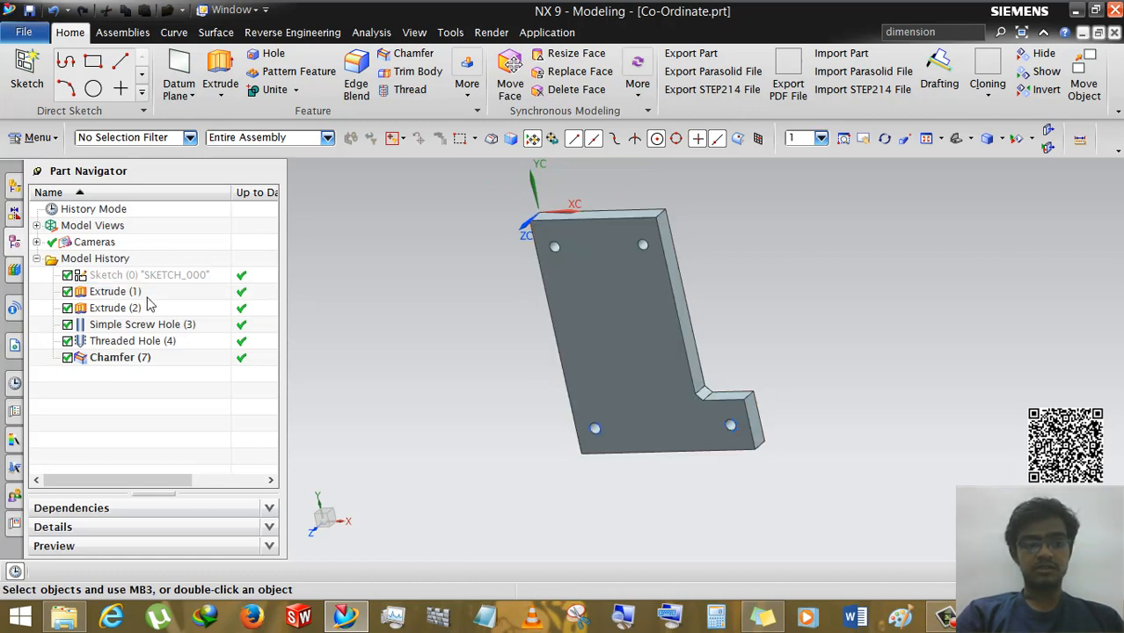
{"action": "mouse_move", "coordinate": [130, 331]}
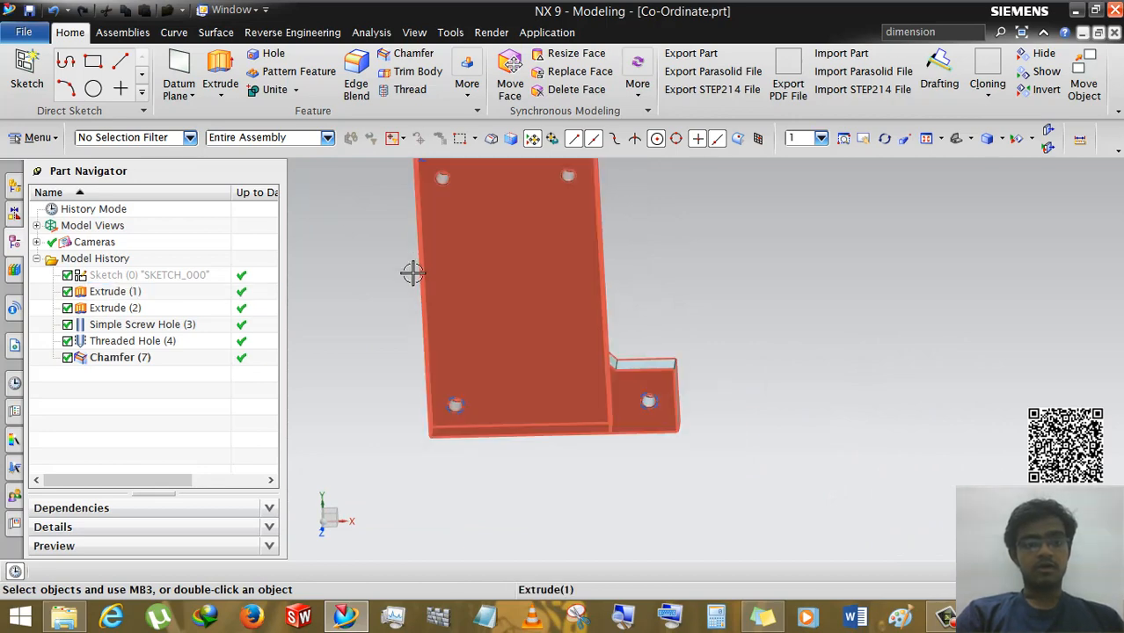
Step: Show the File menu's Applications list, with Drafting among the choices
{"action": "left_click", "coordinate": [24, 32]}
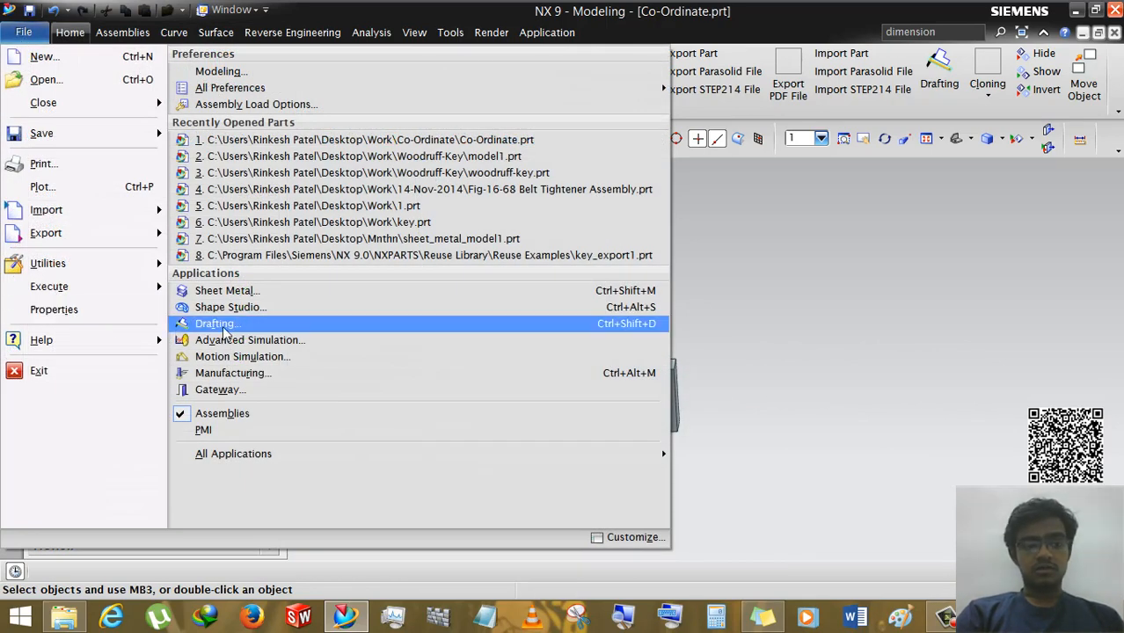
{"action": "mouse_move", "coordinate": [244, 324]}
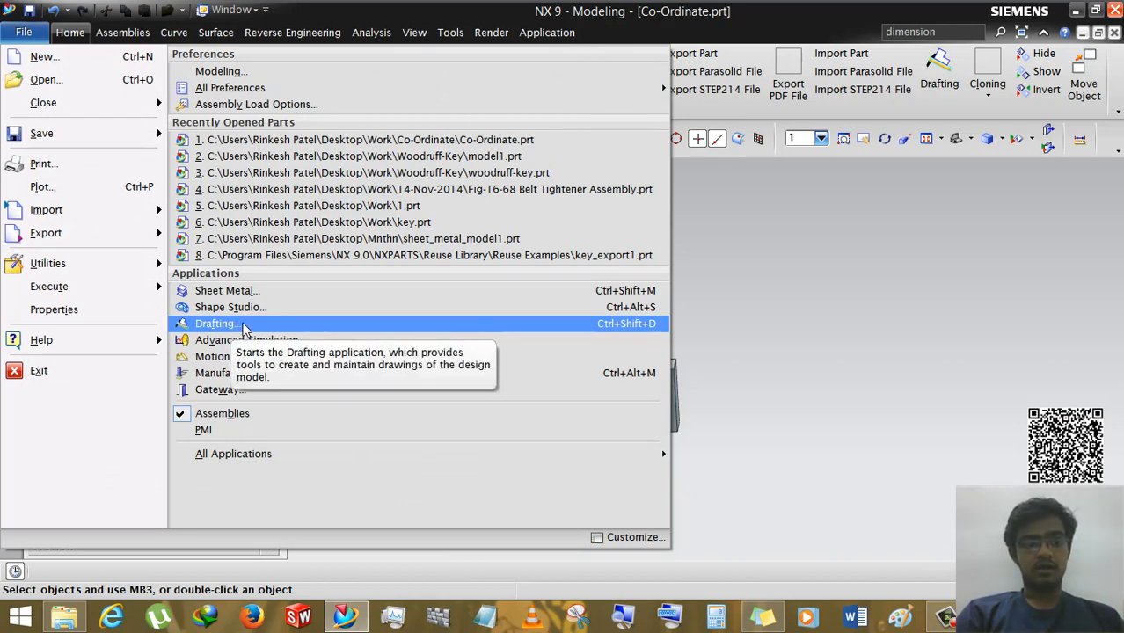
Step: Switch to Drafting and compare template, standard and custom sheet sizes, keeping Standard A4 at 1:1
{"action": "left_click", "coordinate": [215, 323]}
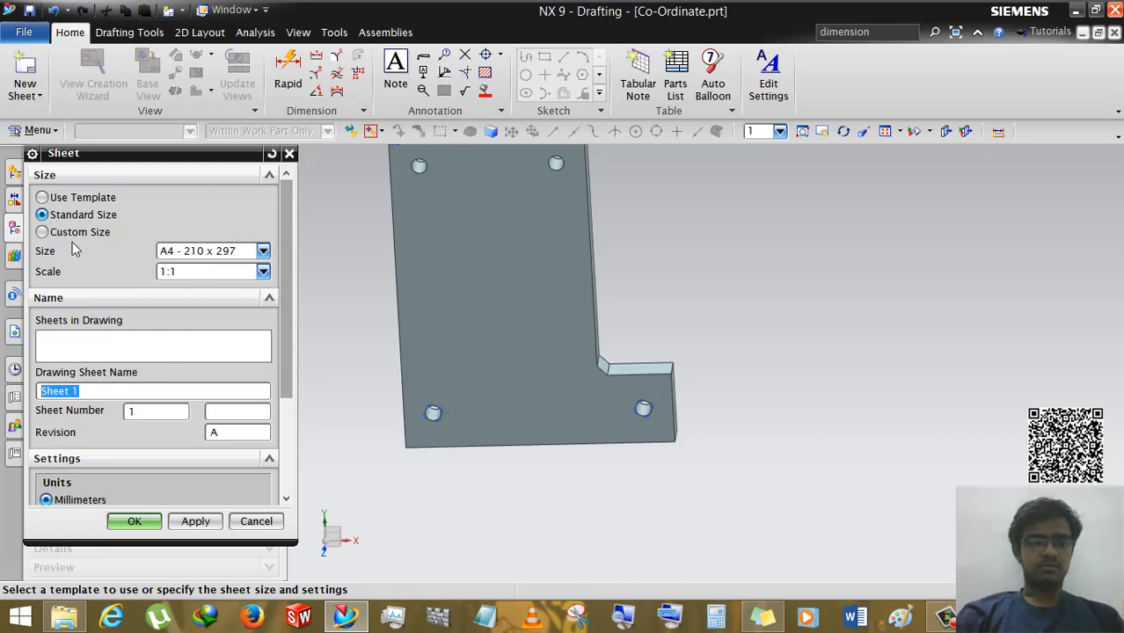
{"action": "left_click", "coordinate": [41, 197]}
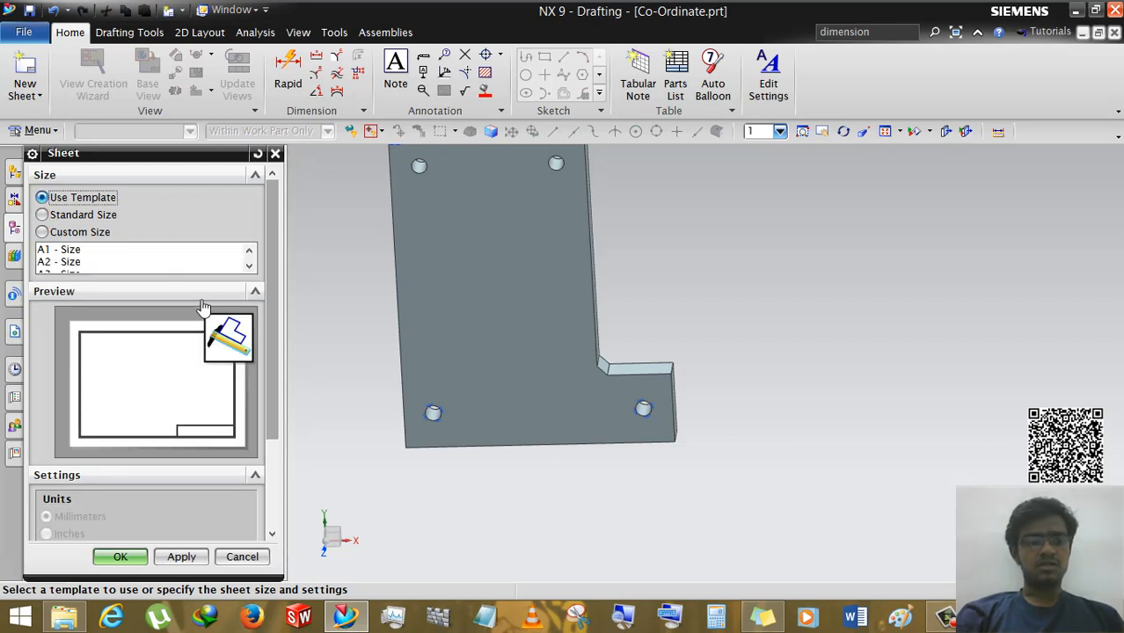
{"action": "mouse_move", "coordinate": [106, 255]}
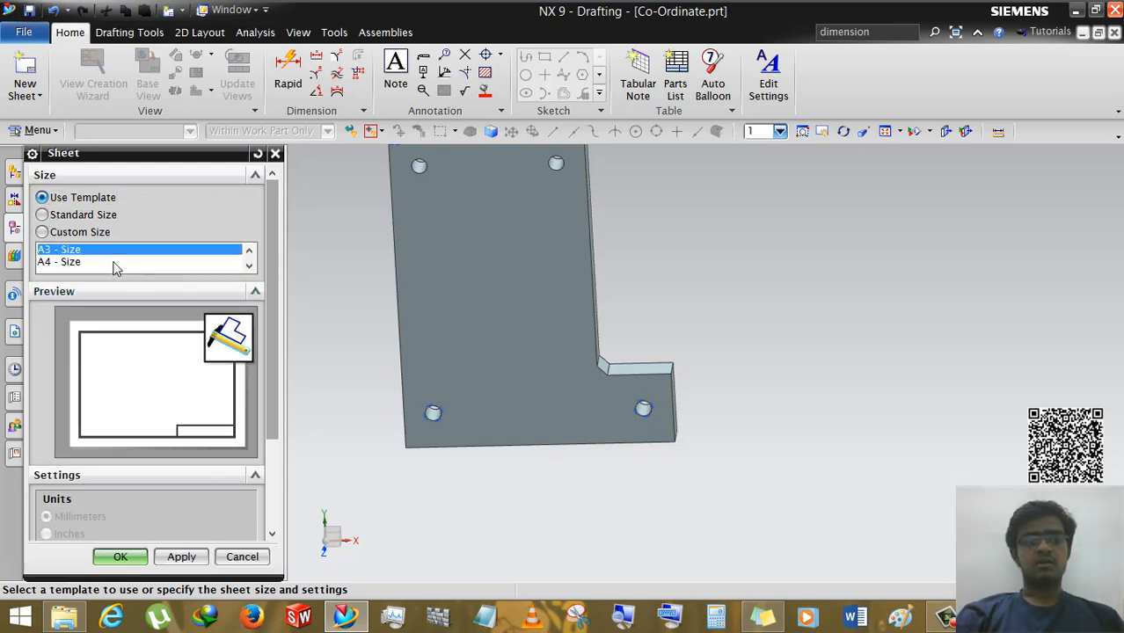
{"action": "left_click", "coordinate": [59, 262]}
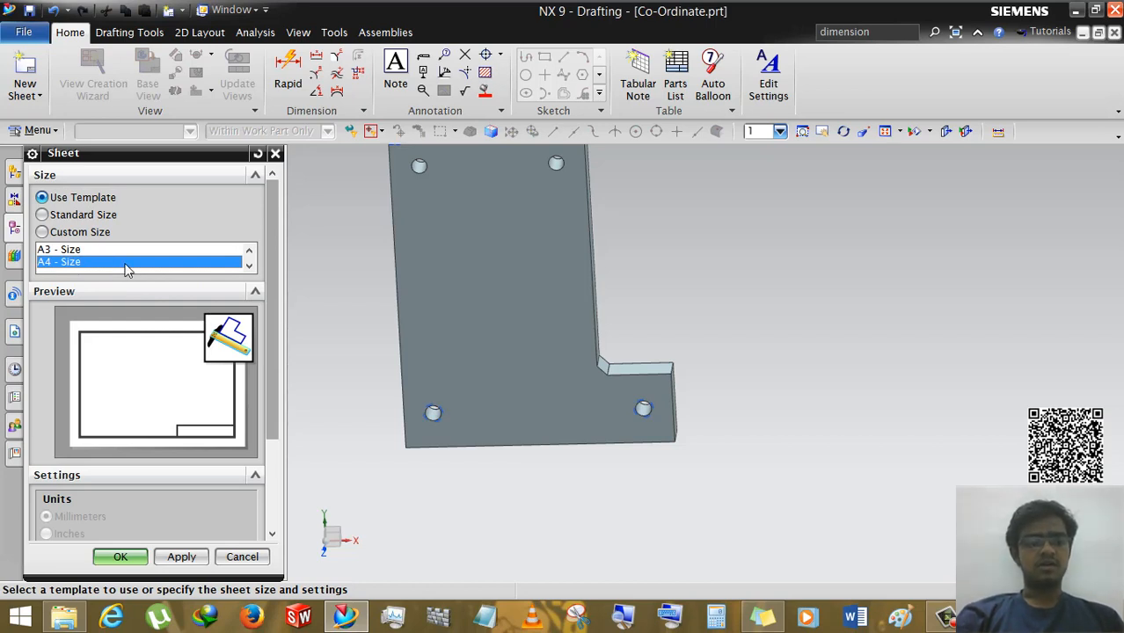
{"action": "left_click", "coordinate": [41, 214]}
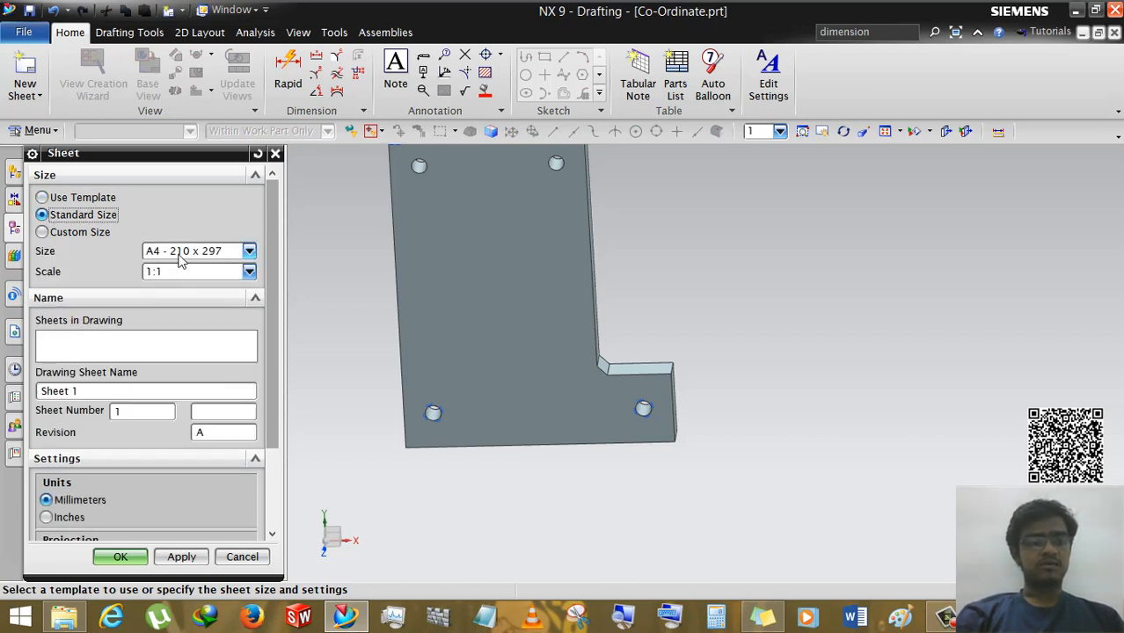
{"action": "left_click", "coordinate": [249, 251]}
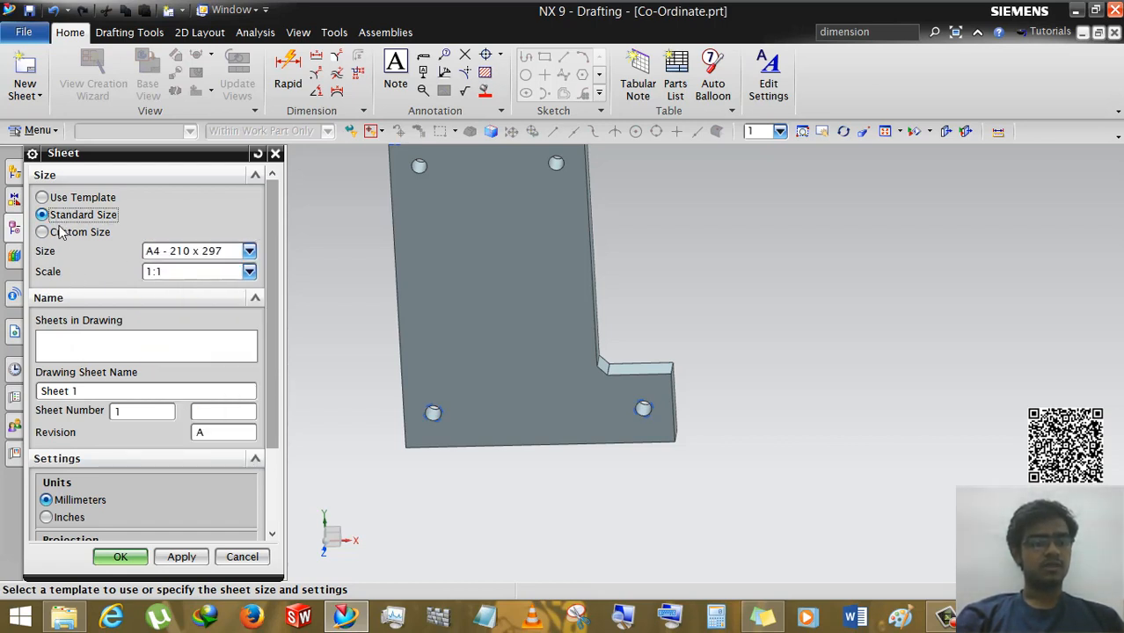
{"action": "left_click", "coordinate": [42, 232]}
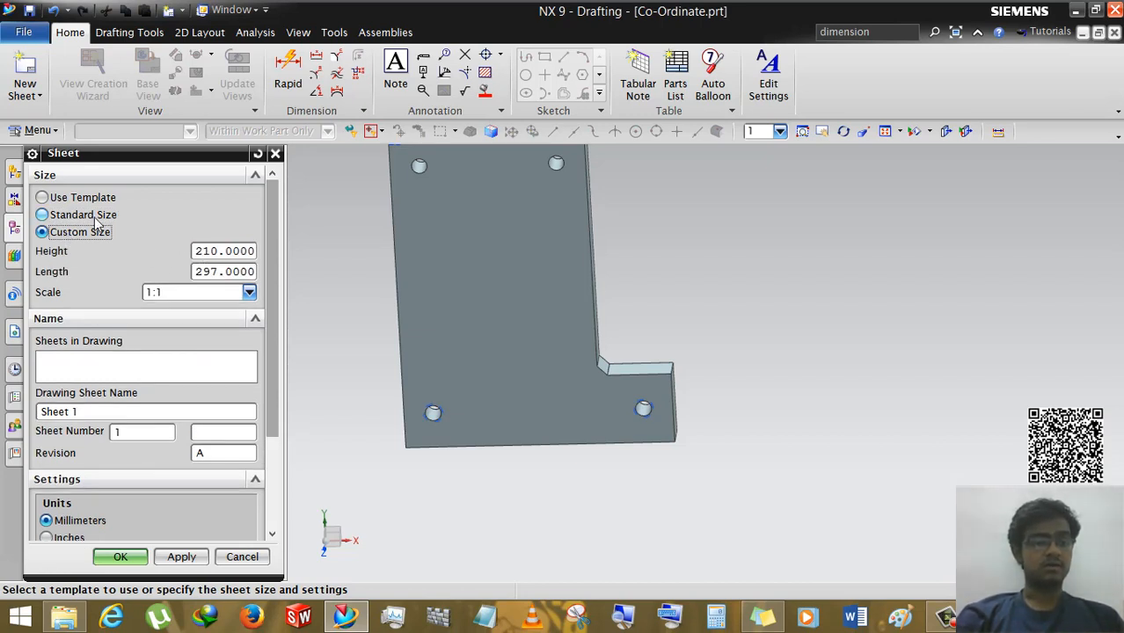
{"action": "left_click", "coordinate": [41, 214]}
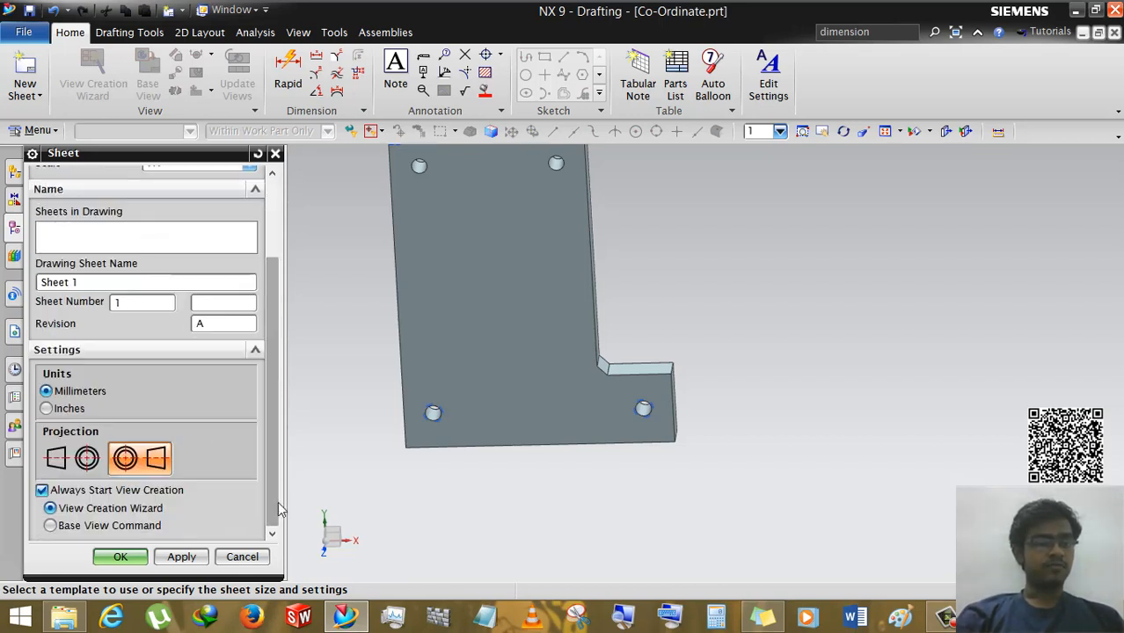
Step: Name the sheet 'Example-1', keep Millimeters and 3rd Angle Projection, and create it
{"action": "double_click", "coordinate": [58, 281]}
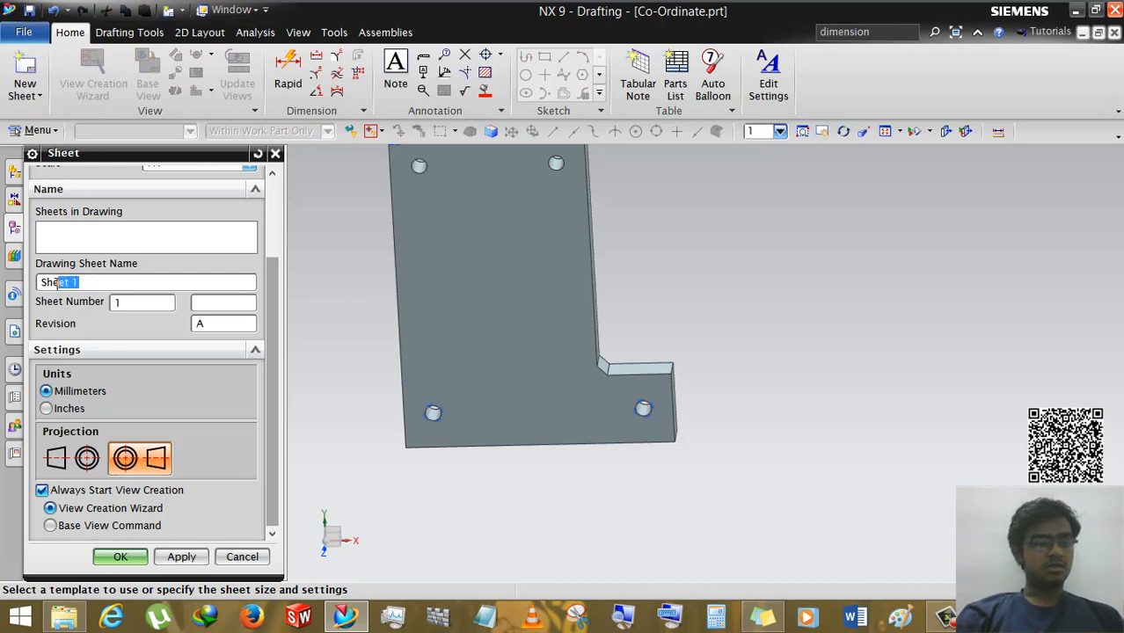
{"action": "type", "text": "E"}
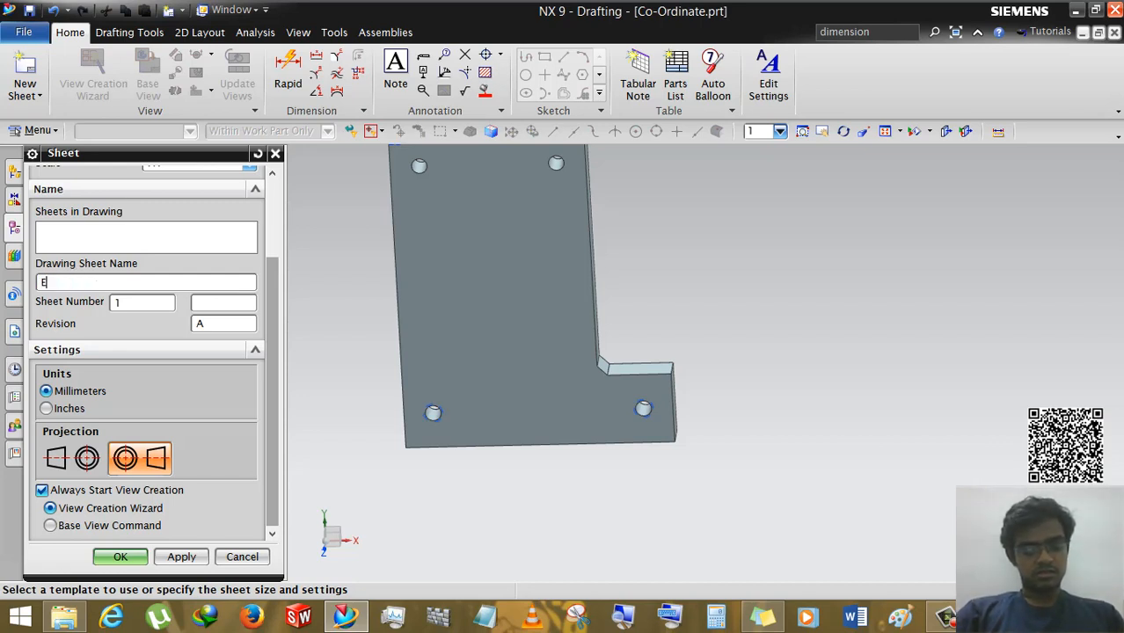
{"action": "type", "text": "xamlp"}
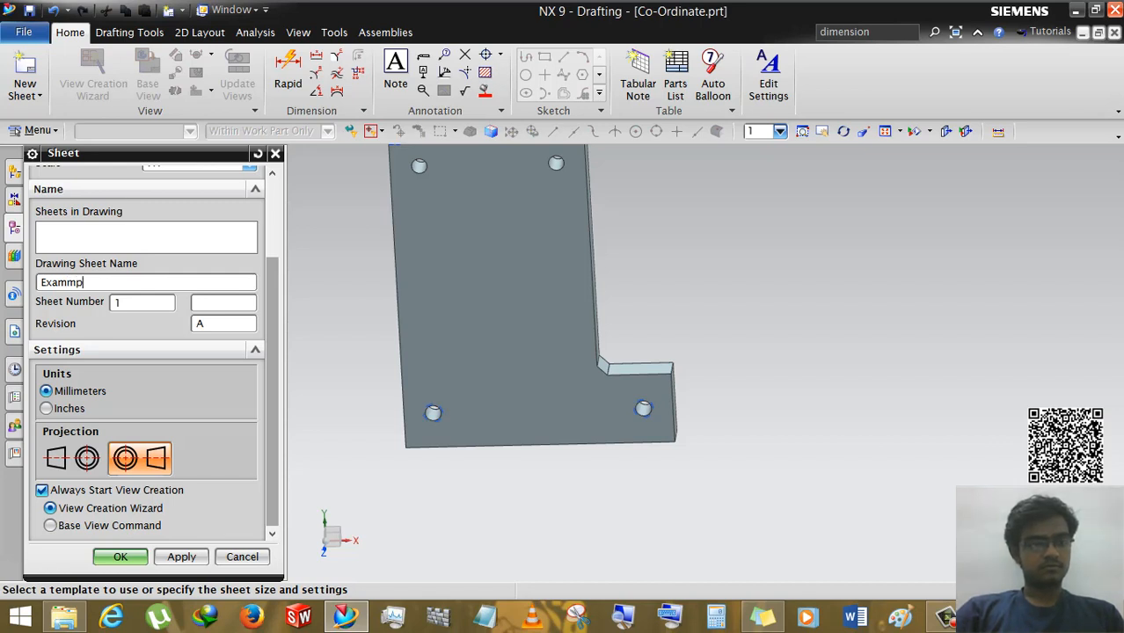
{"action": "key", "text": "BackSpace"}
{"action": "type", "text": "le-1"}
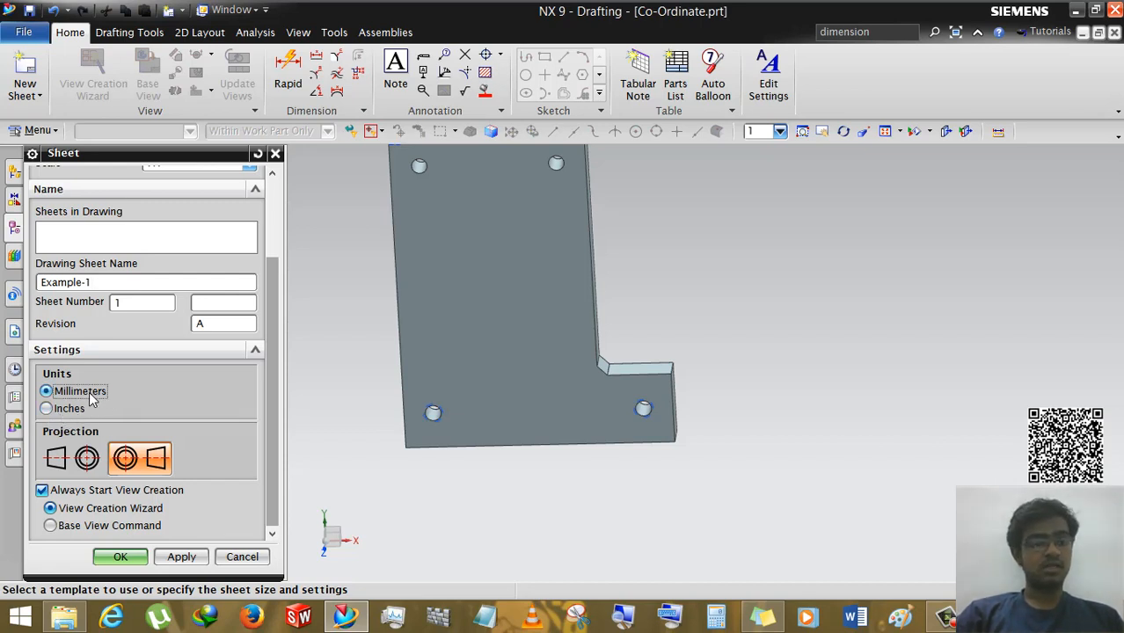
{"action": "mouse_move", "coordinate": [125, 458]}
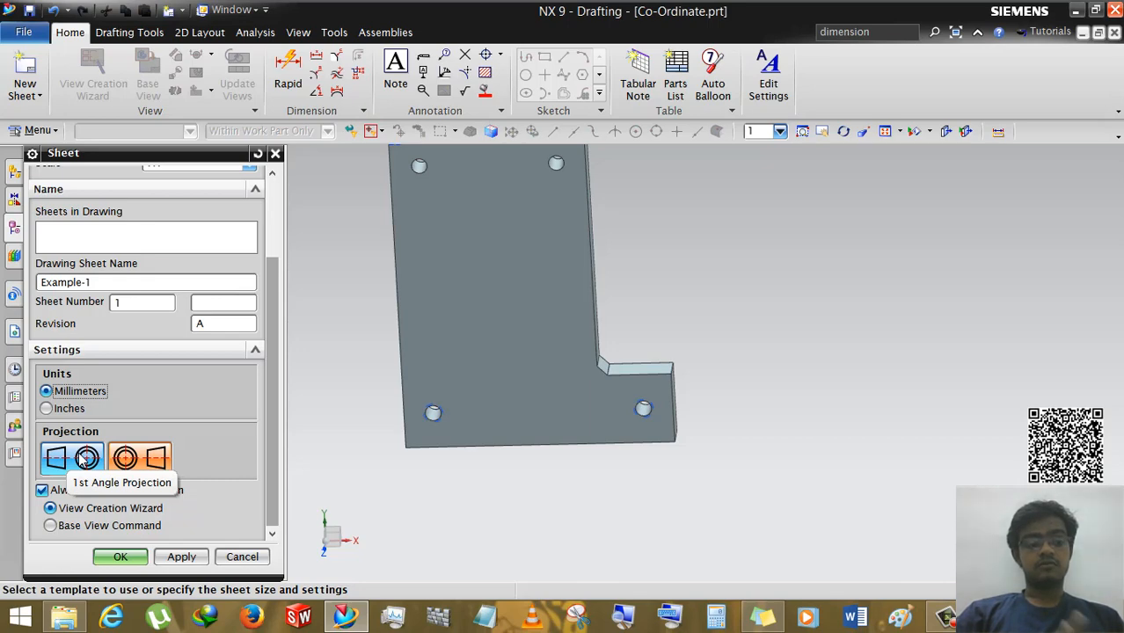
{"action": "left_click", "coordinate": [125, 459]}
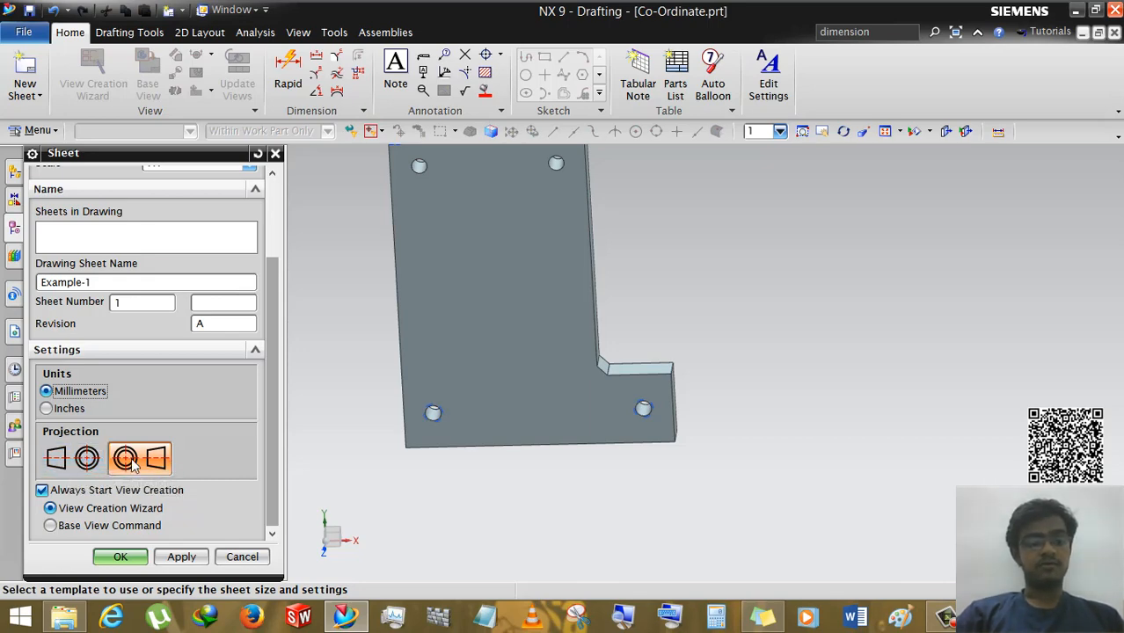
{"action": "left_click", "coordinate": [120, 556]}
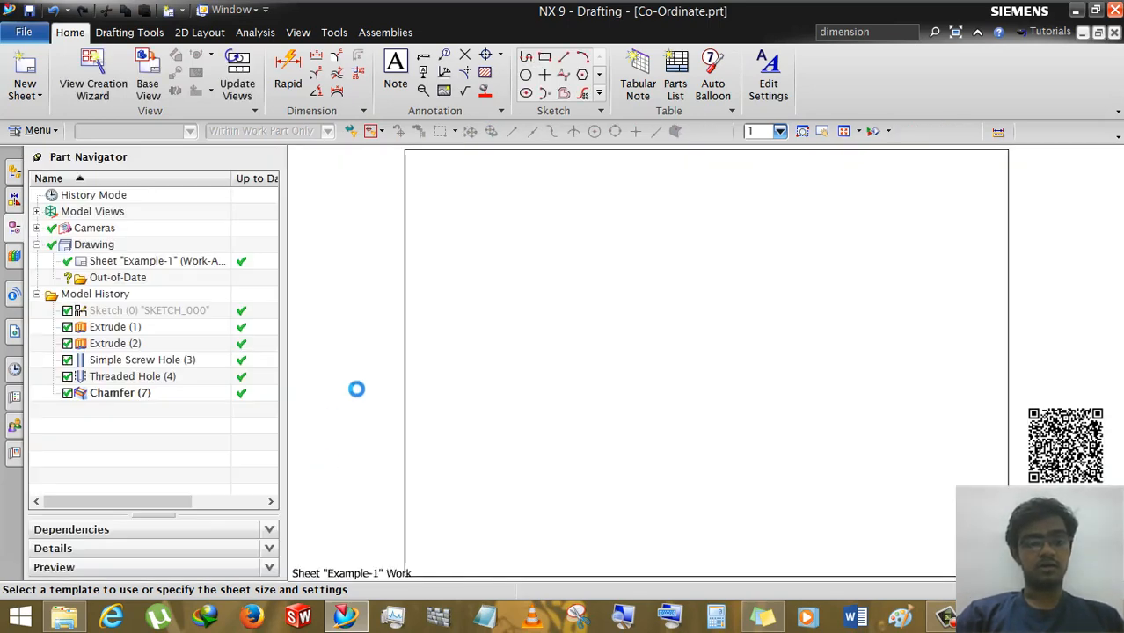
Step: Run the View Creation Wizard with wireframe preview, Top orientation and a top-plus-side layout
{"action": "left_click", "coordinate": [93, 70]}
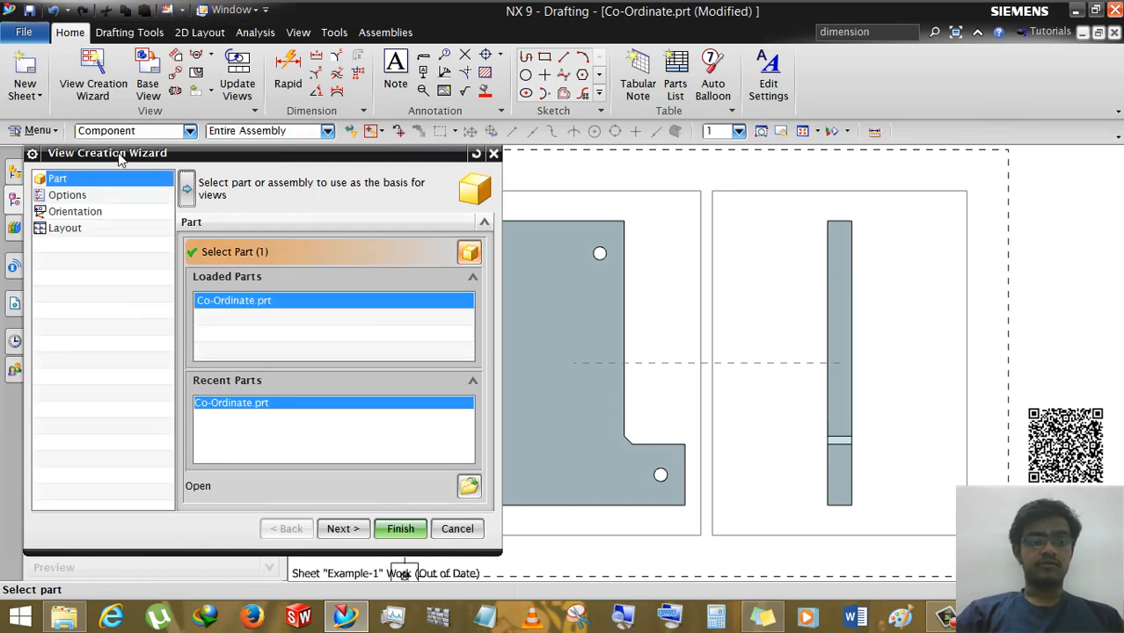
{"action": "mouse_move", "coordinate": [111, 286]}
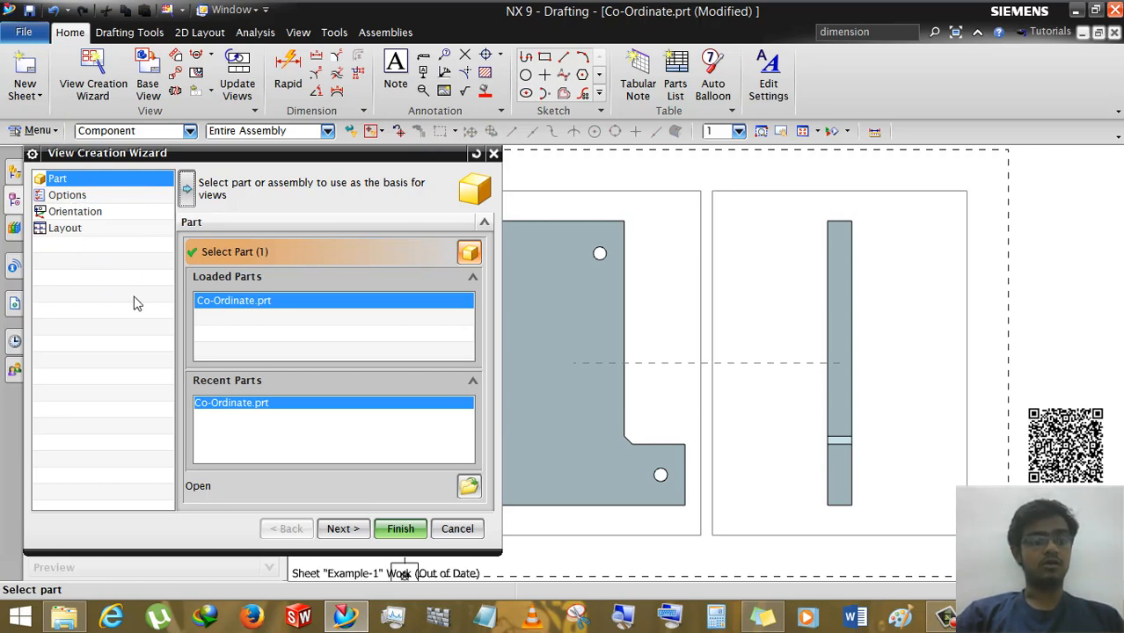
{"action": "left_click", "coordinate": [343, 529]}
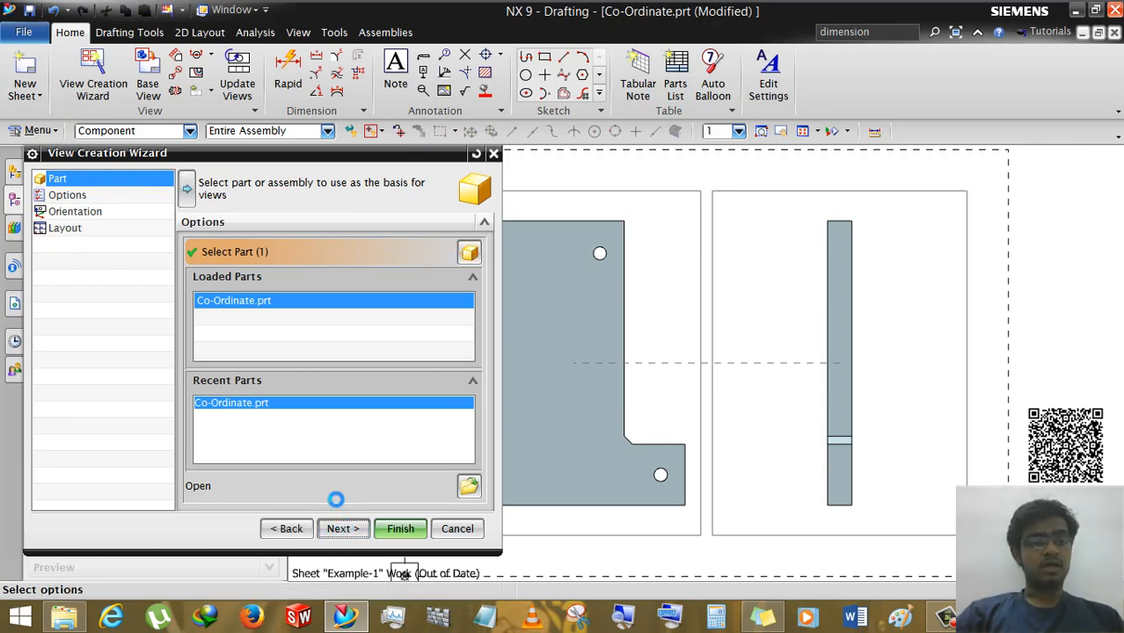
{"action": "left_click", "coordinate": [342, 529]}
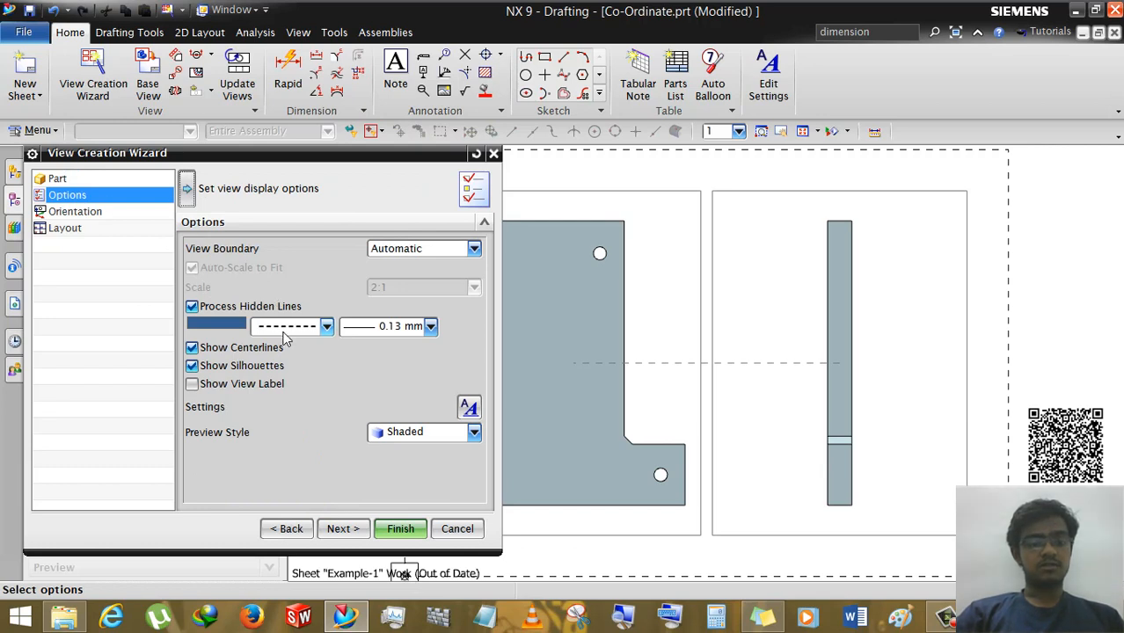
{"action": "left_click", "coordinate": [326, 326]}
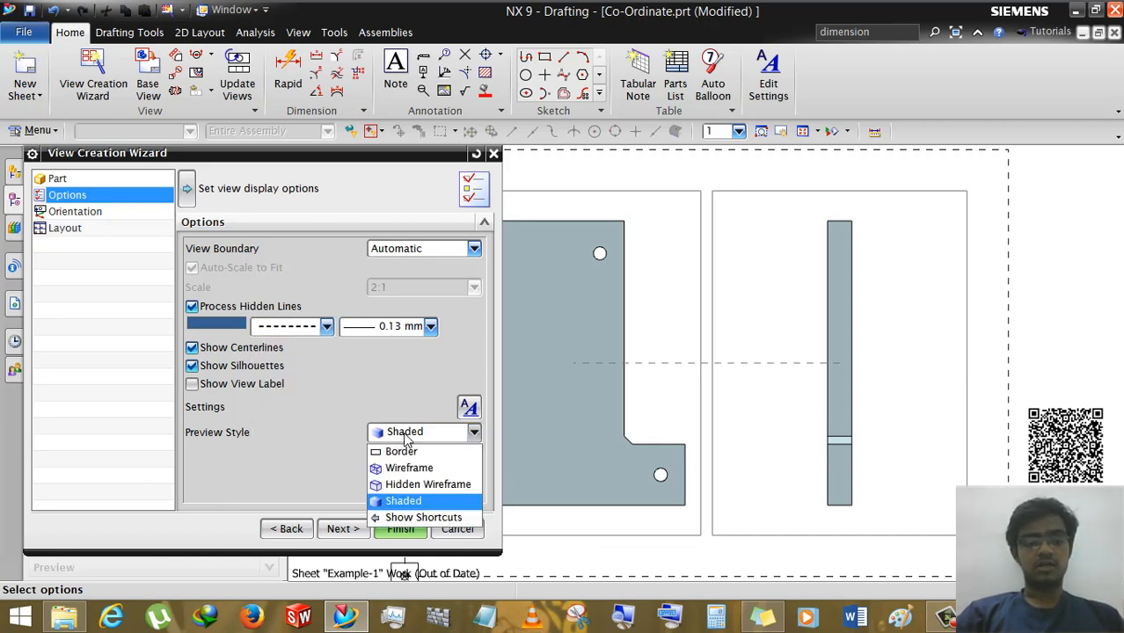
{"action": "left_click", "coordinate": [409, 467]}
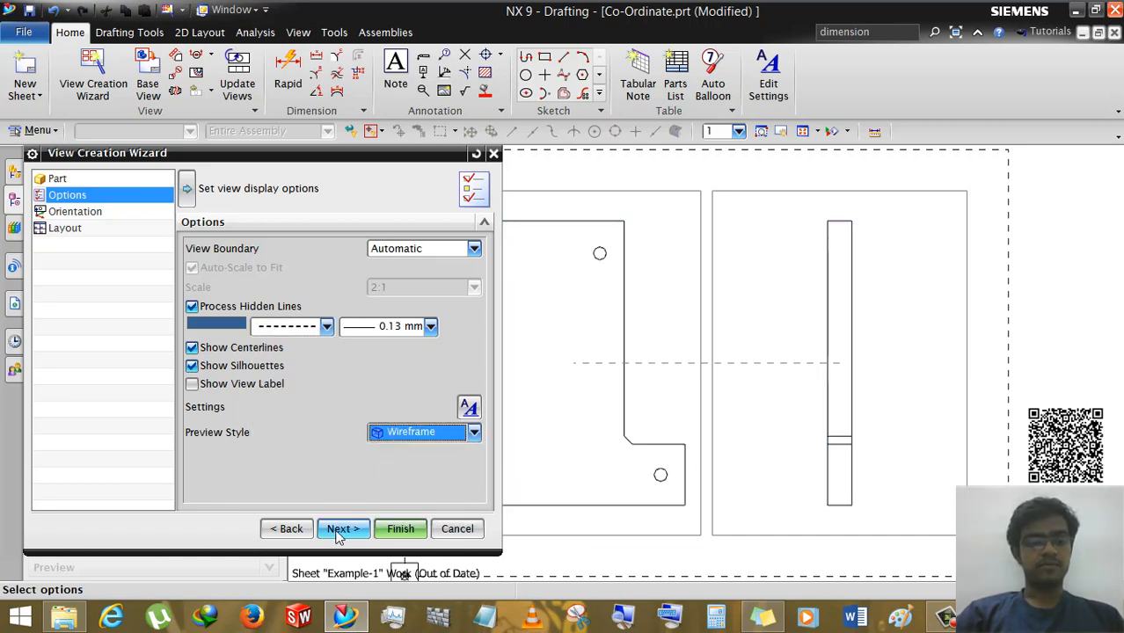
{"action": "left_click", "coordinate": [342, 528]}
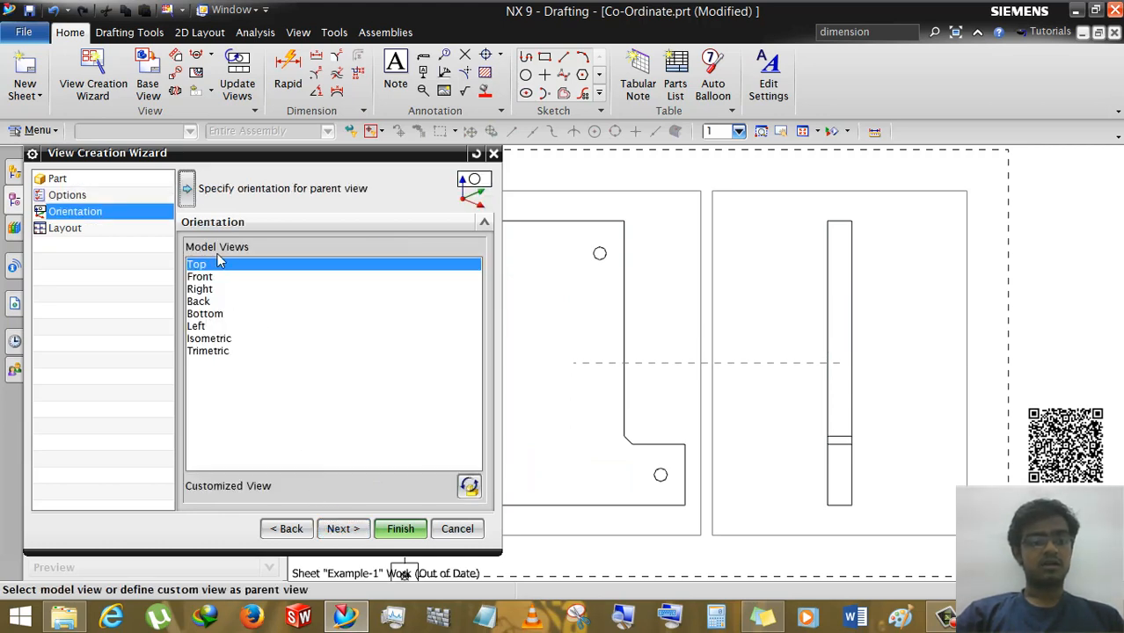
{"action": "mouse_move", "coordinate": [224, 290]}
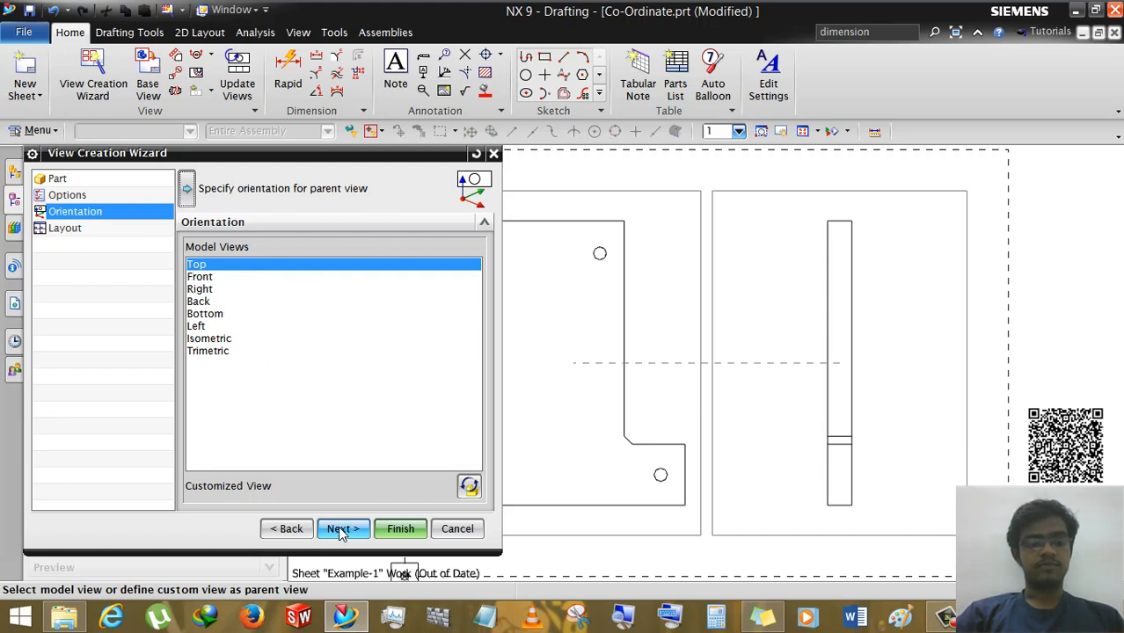
{"action": "left_click", "coordinate": [342, 528]}
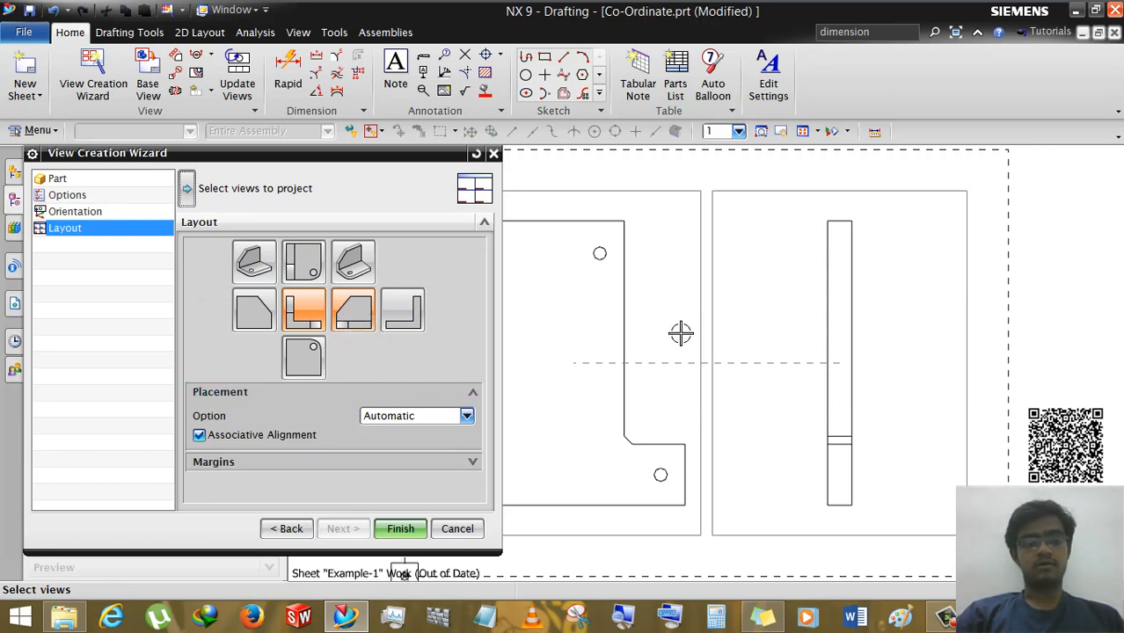
{"action": "mouse_move", "coordinate": [605, 333]}
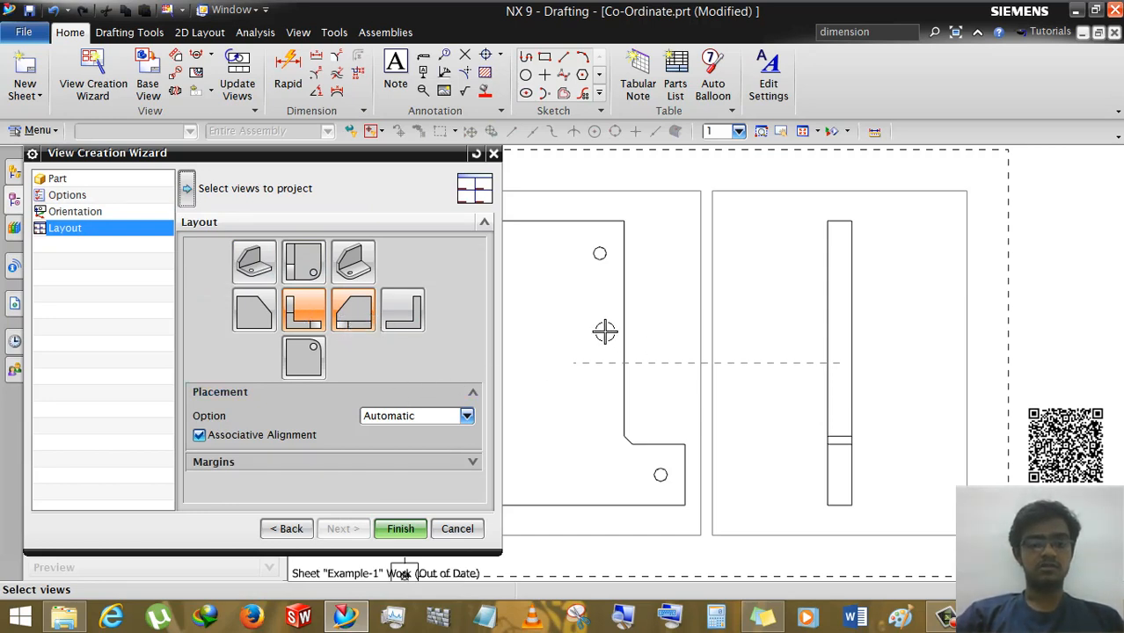
{"action": "left_click", "coordinate": [400, 528]}
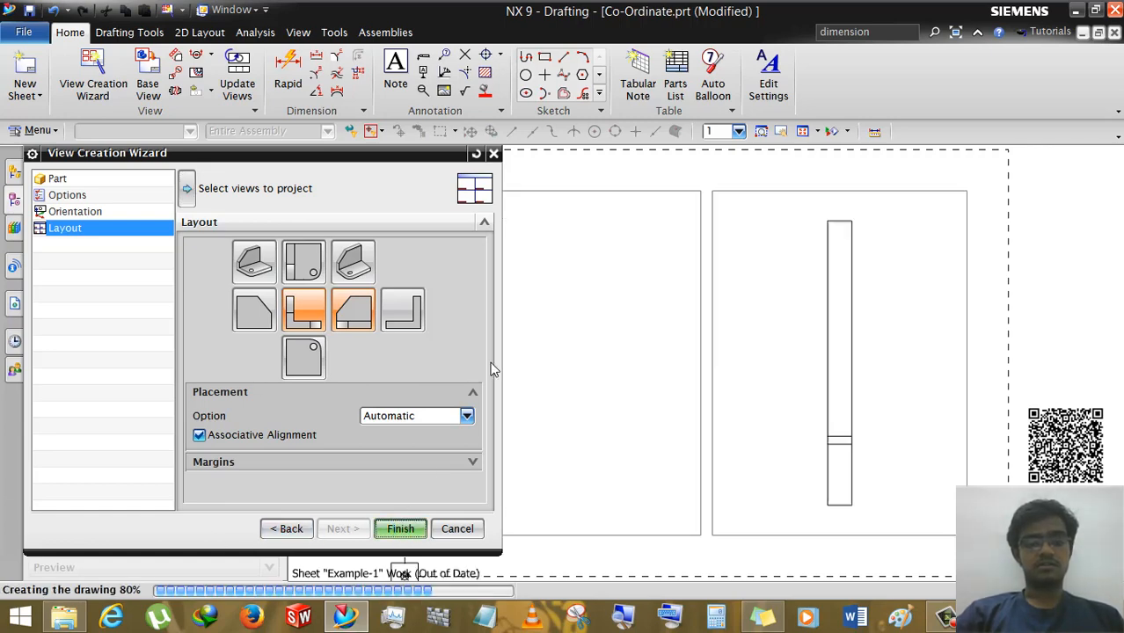
Step: Drag the projected side view ORTHO@2 rightward, away from the top view
{"action": "left_click", "coordinate": [400, 529]}
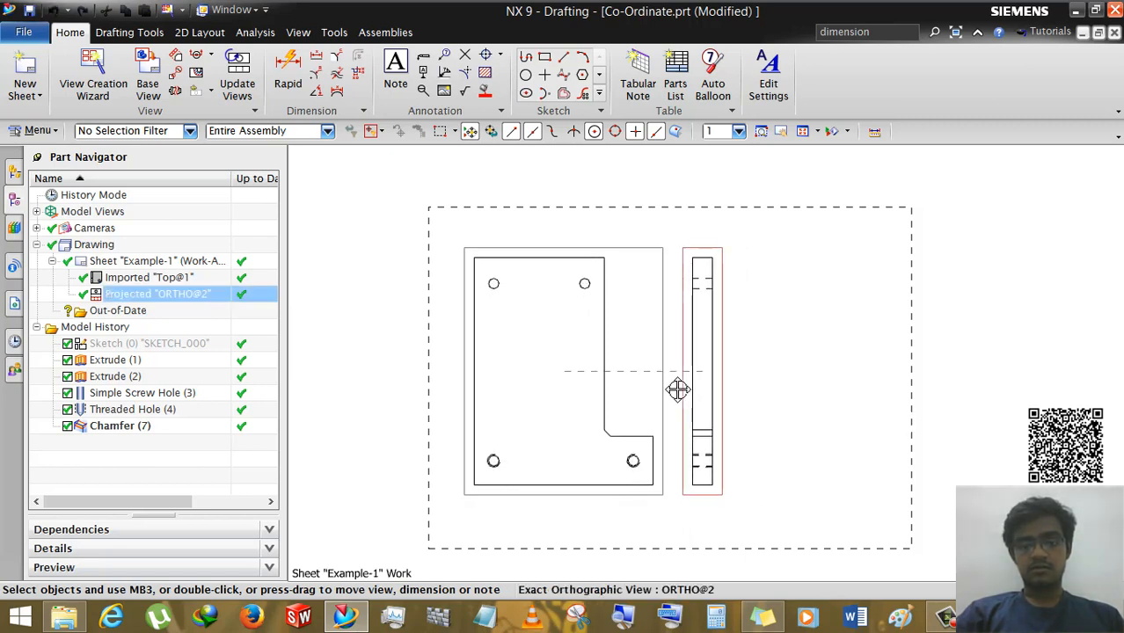
{"action": "left_click_drag", "start_coordinate": [701, 390], "coordinate": [784, 389]}
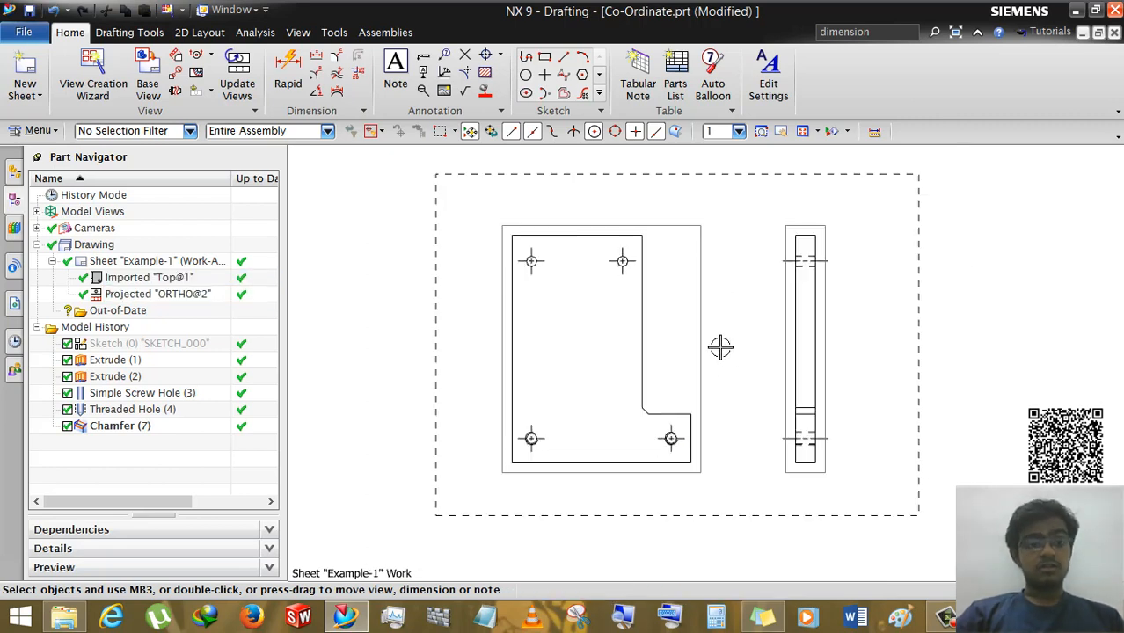
{"action": "mouse_move", "coordinate": [287, 66]}
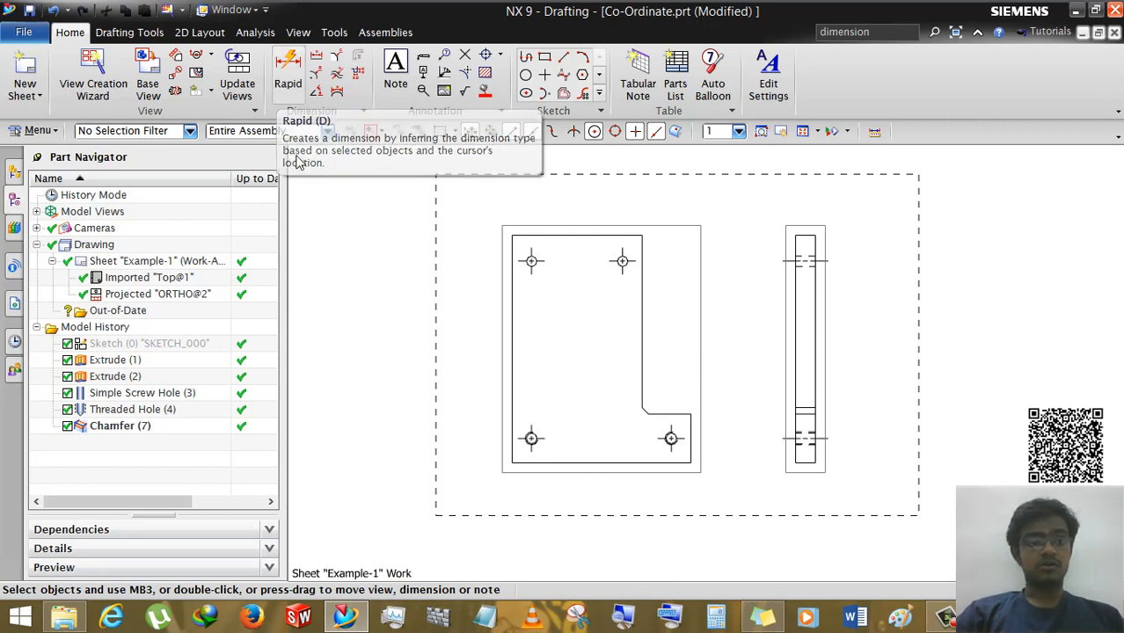
{"action": "mouse_move", "coordinate": [358, 72]}
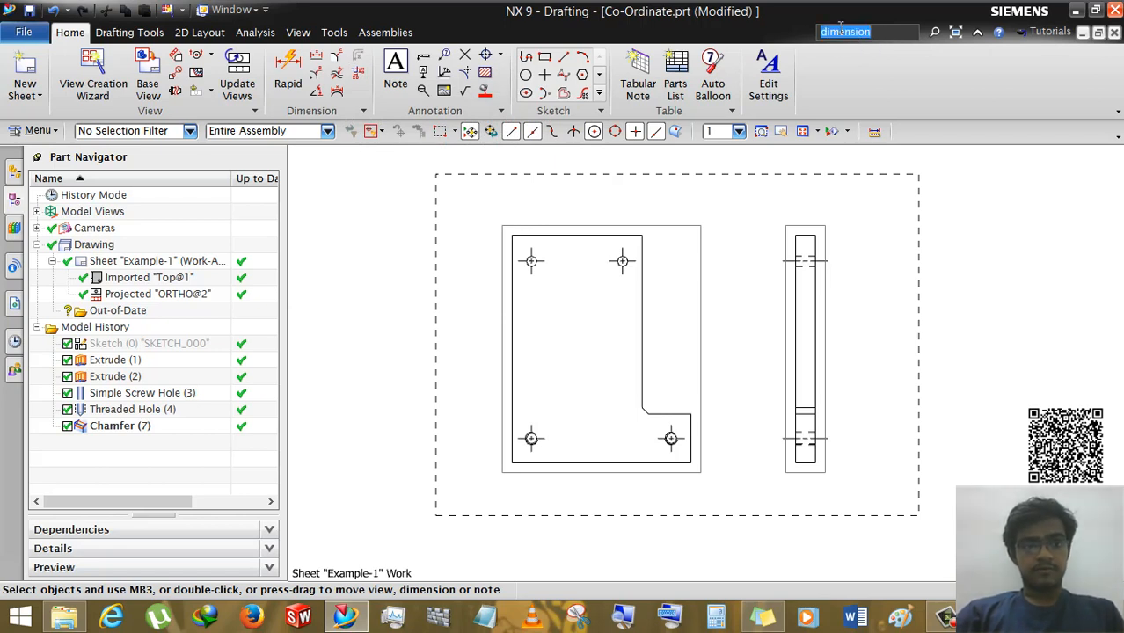
Step: Search Command Finder for 'coordina', then 'ordinate', to launch Ordinate Dimension
{"action": "type", "text": "coordinate"}
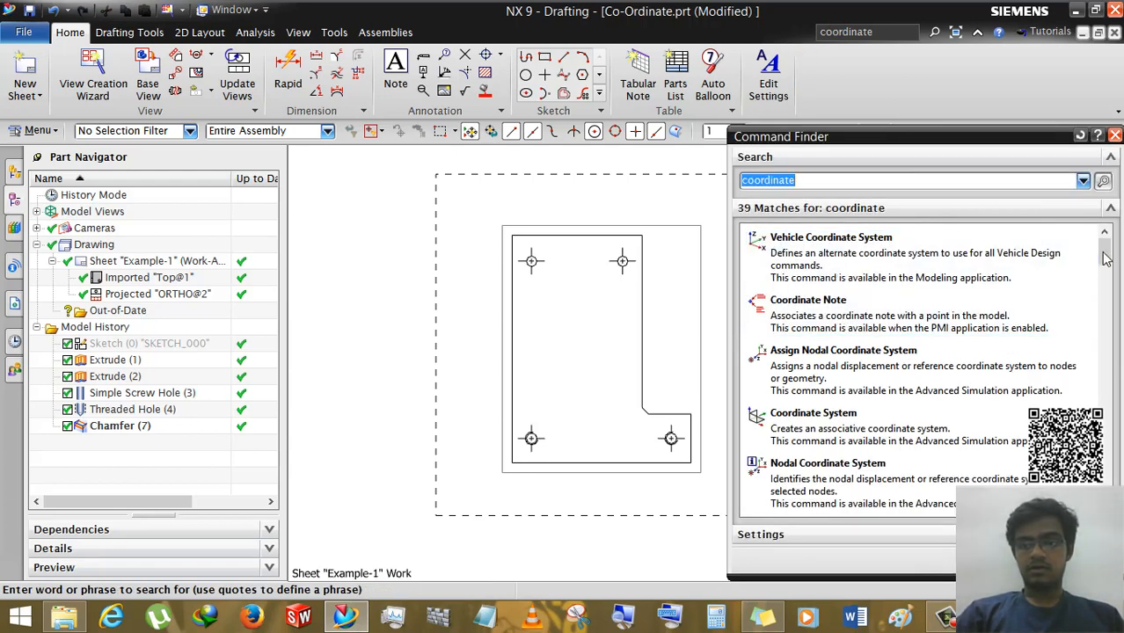
{"action": "scroll", "scroll_direction": "down", "scroll_amount": 3}
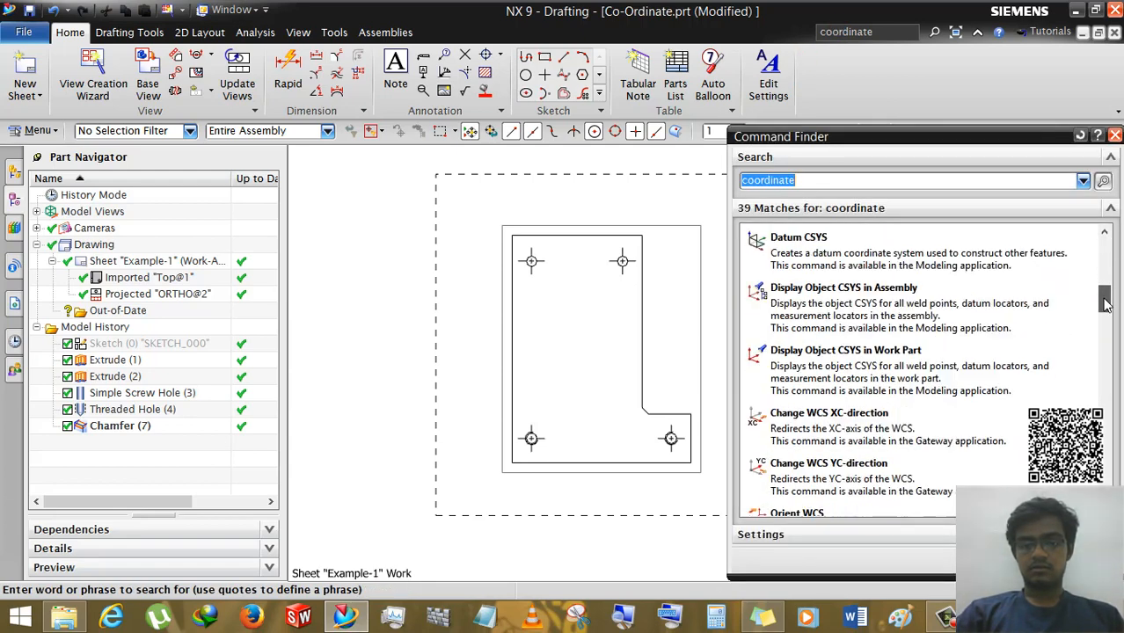
{"action": "scroll", "scroll_direction": "down", "scroll_amount": 3}
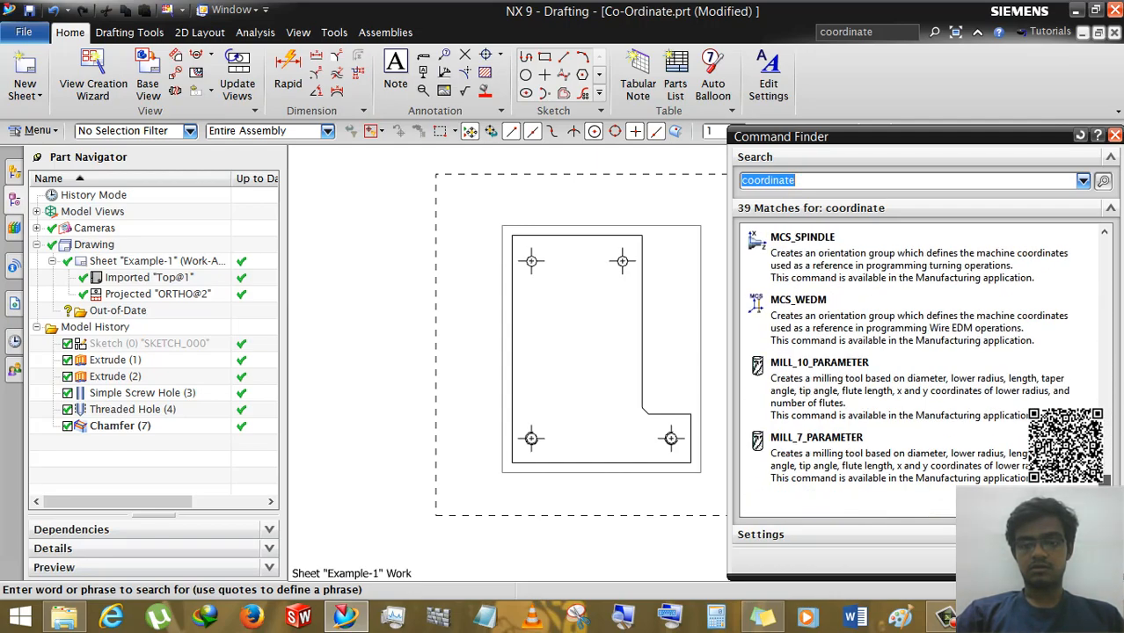
{"action": "scroll", "scroll_direction": "down", "scroll_amount": 3}
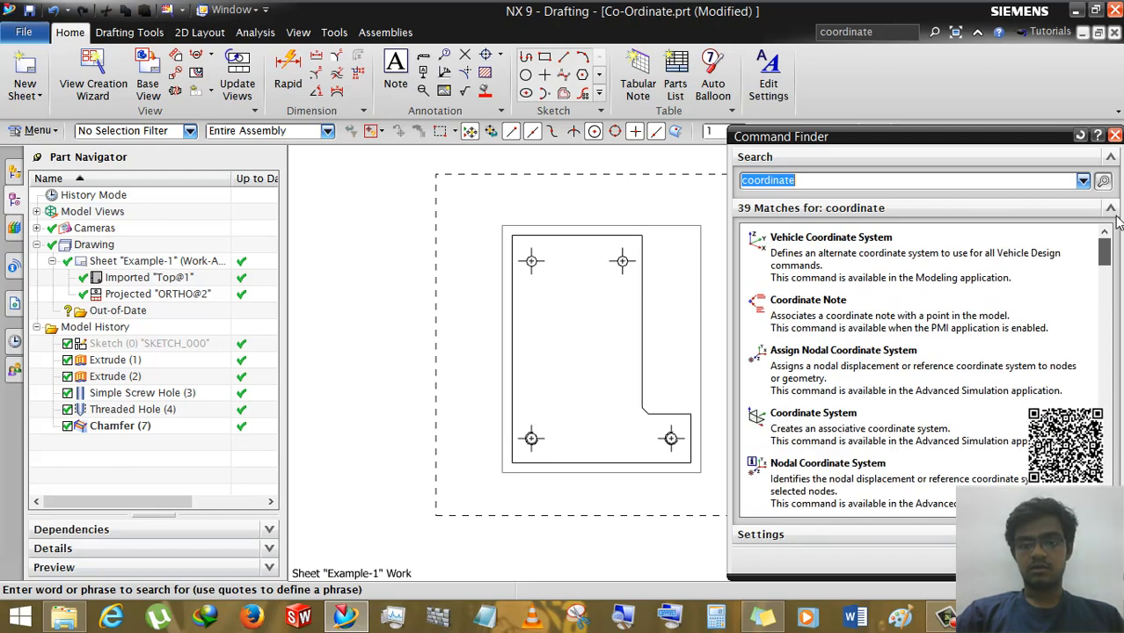
{"action": "scroll", "scroll_direction": "down", "scroll_amount": 3}
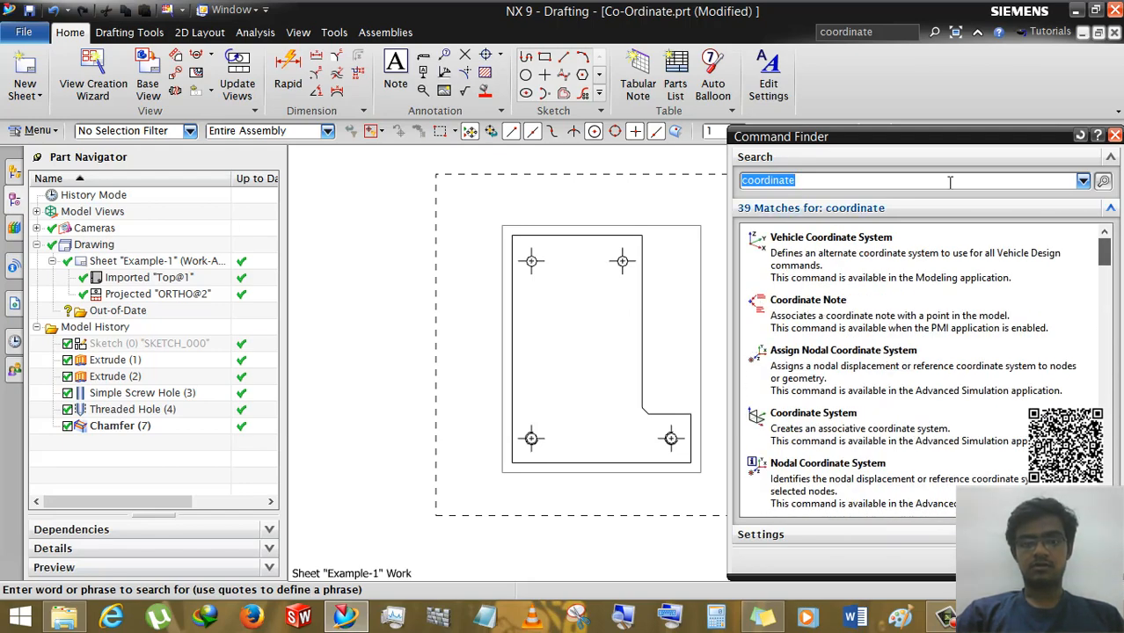
{"action": "mouse_move", "coordinate": [357, 72]}
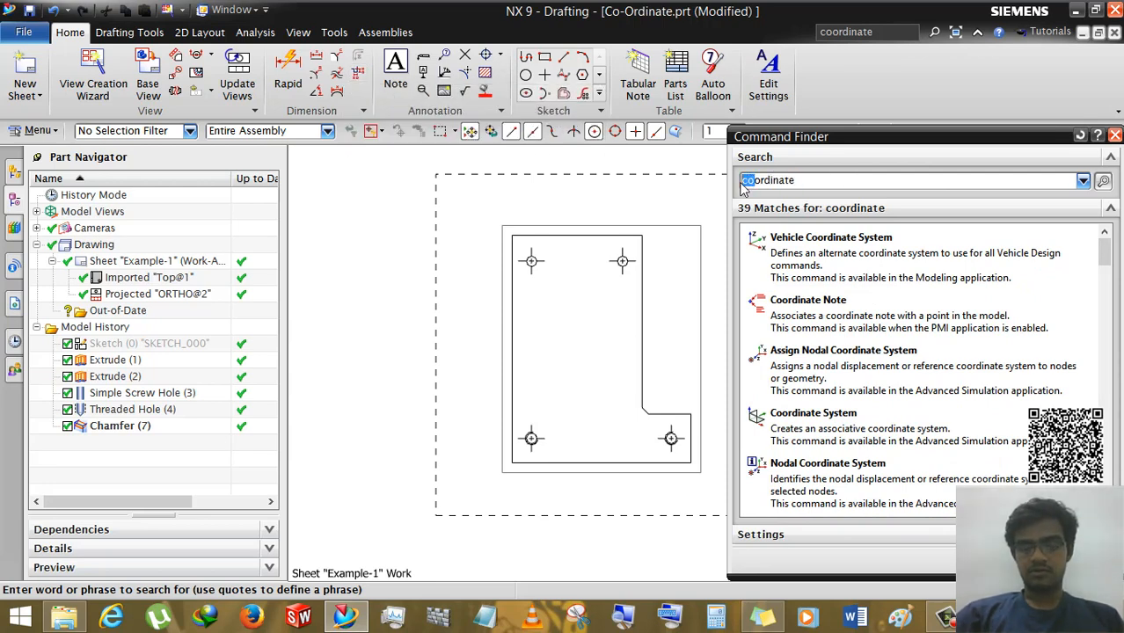
{"action": "type", "text": "ordinate"}
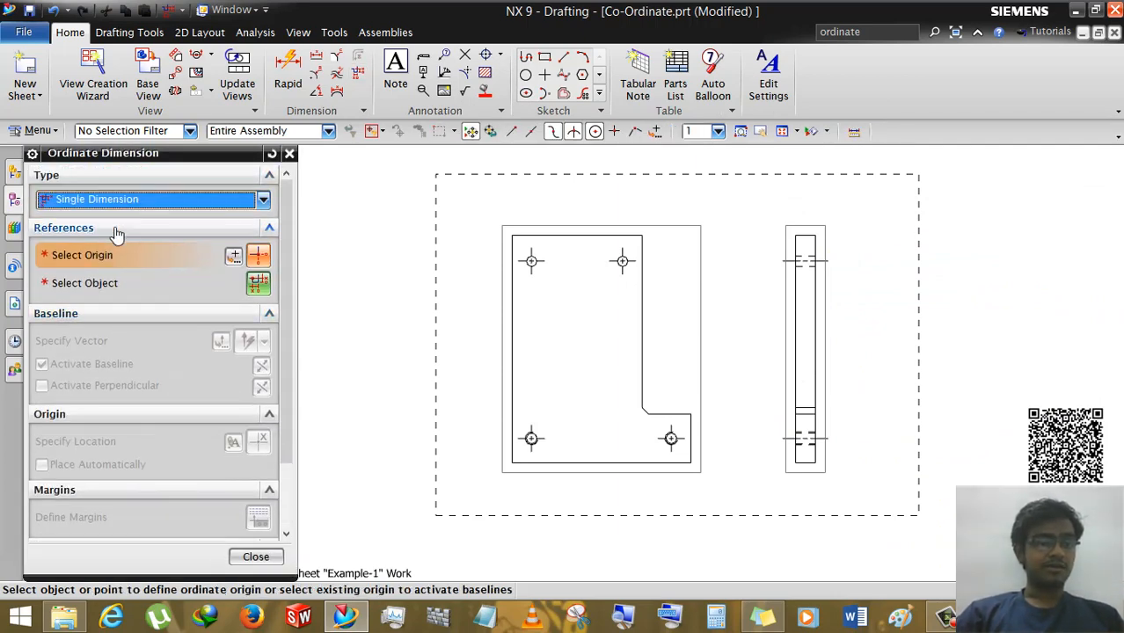
Step: Keep Single Dimension, pick the notch edge endpoint and enable Activate Perpendicular
{"action": "left_click", "coordinate": [262, 198]}
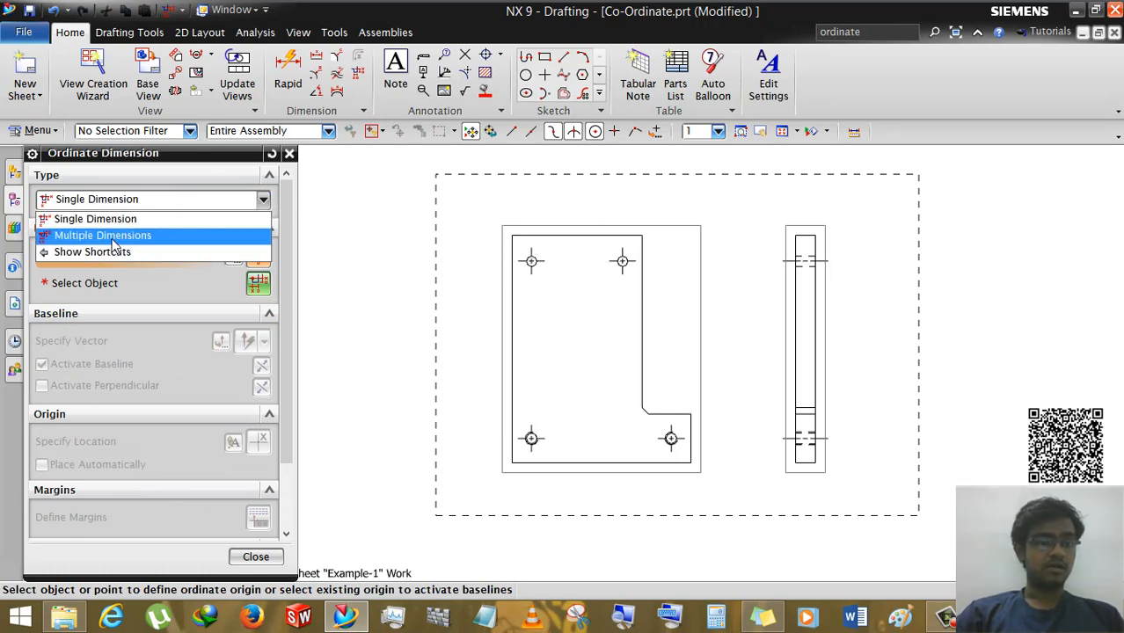
{"action": "mouse_move", "coordinate": [108, 225]}
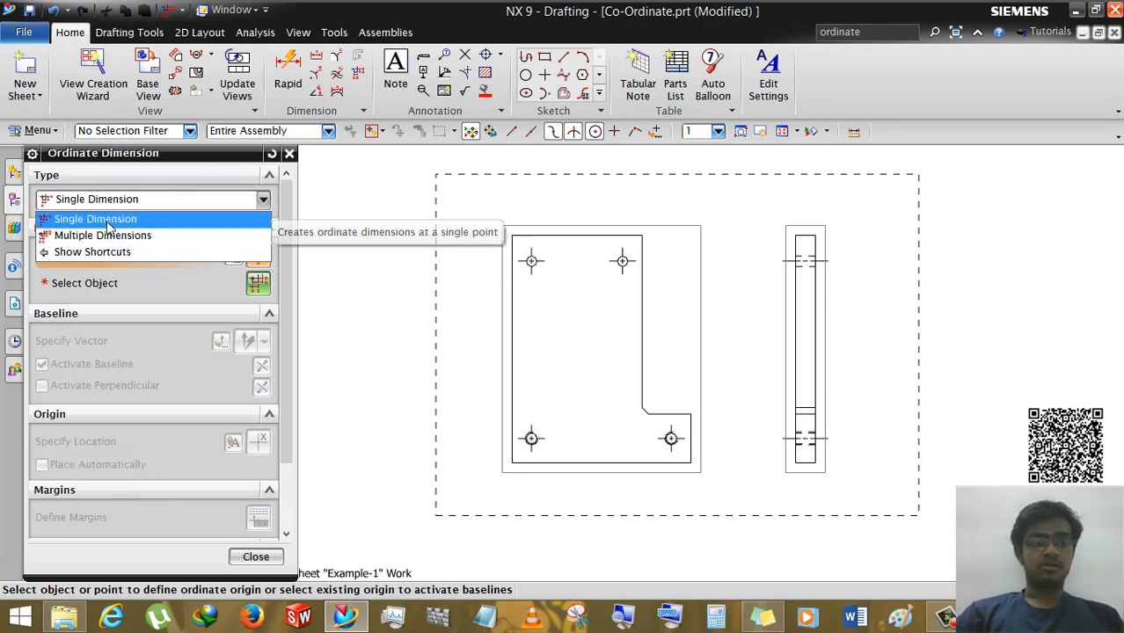
{"action": "left_click", "coordinate": [95, 218]}
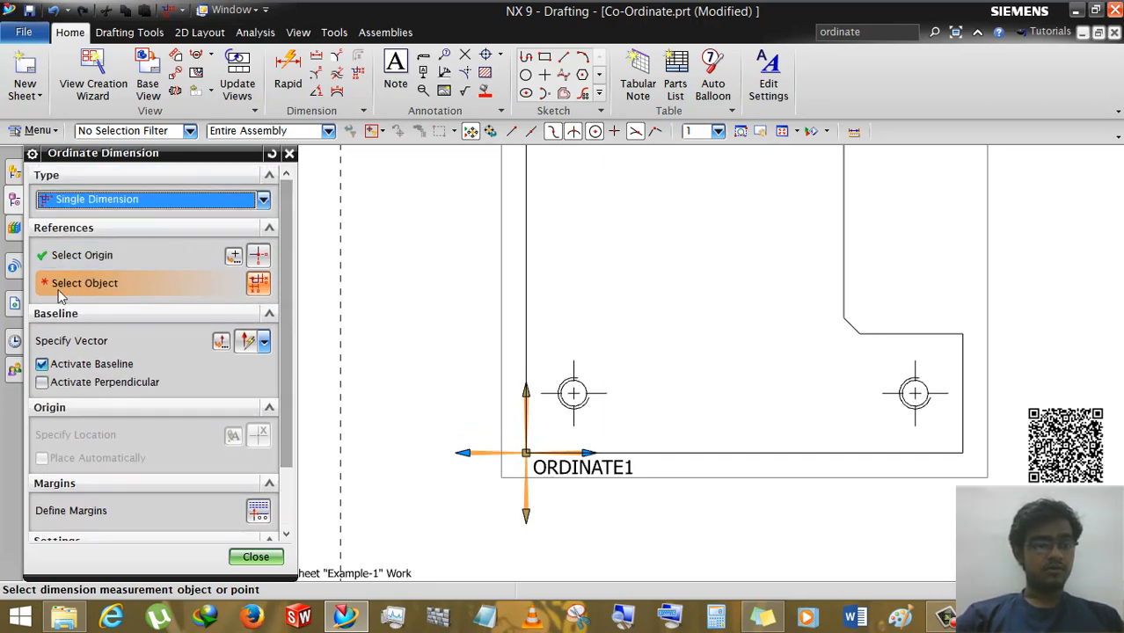
{"action": "mouse_move", "coordinate": [93, 295]}
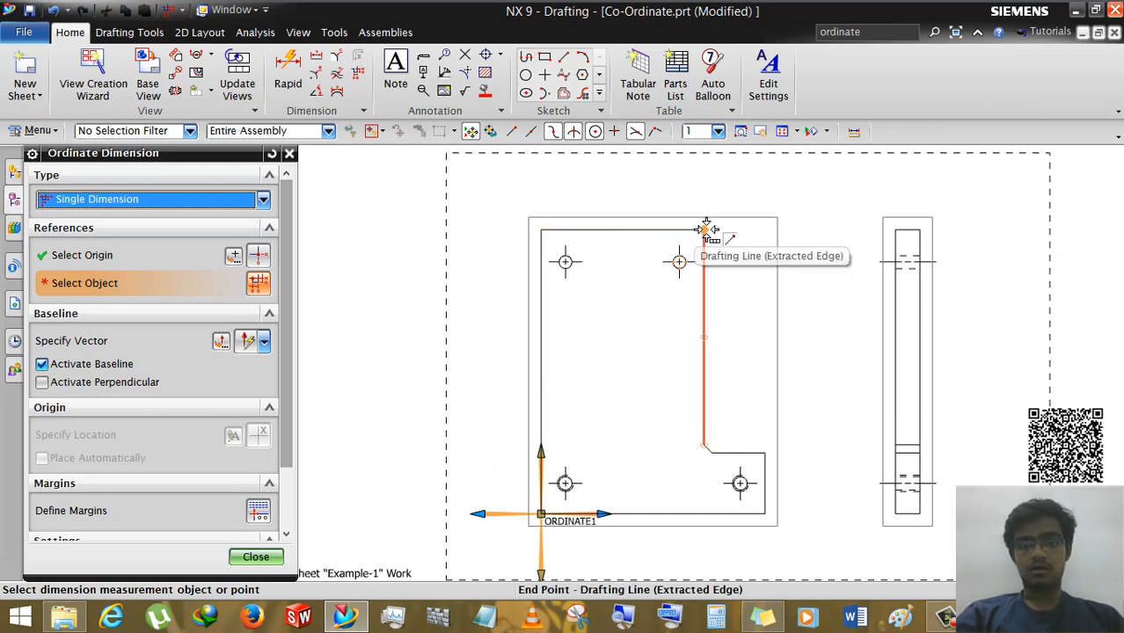
{"action": "left_click", "coordinate": [704, 229]}
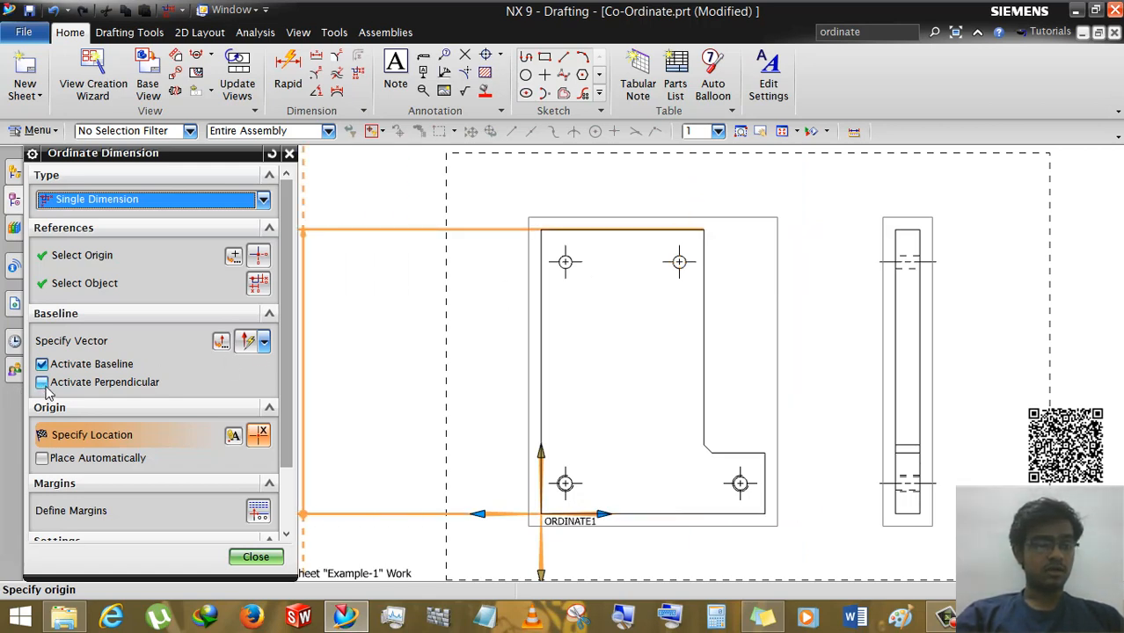
{"action": "left_click", "coordinate": [41, 381]}
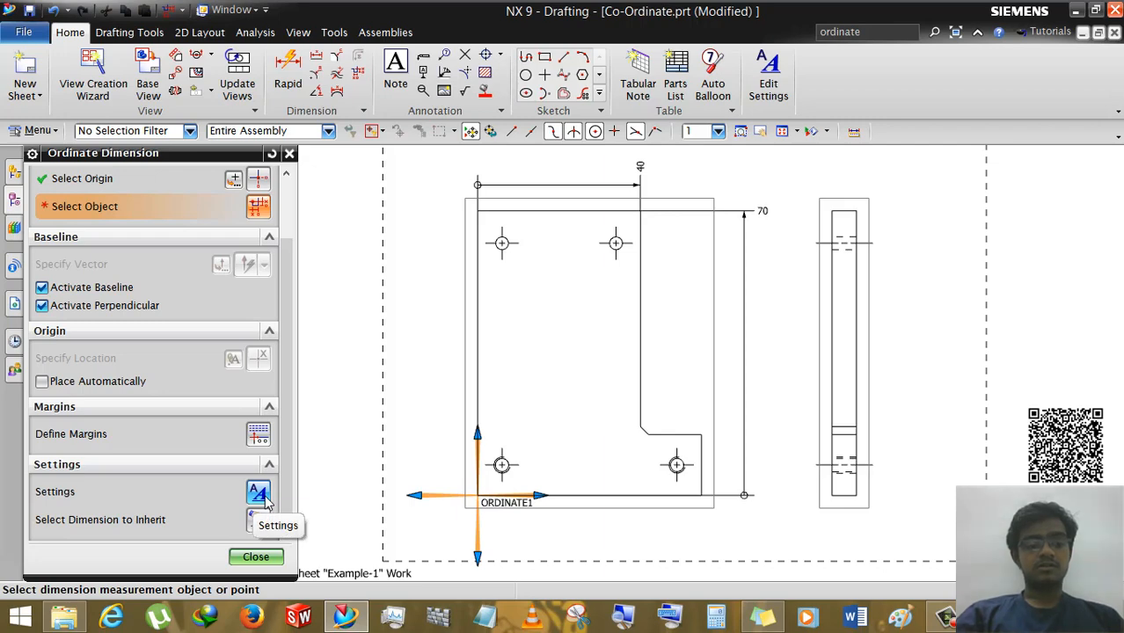
Step: Open dimension Settings and review arrowheads: Filled Arrow with 0.13 mm line width
{"action": "left_click", "coordinate": [258, 491]}
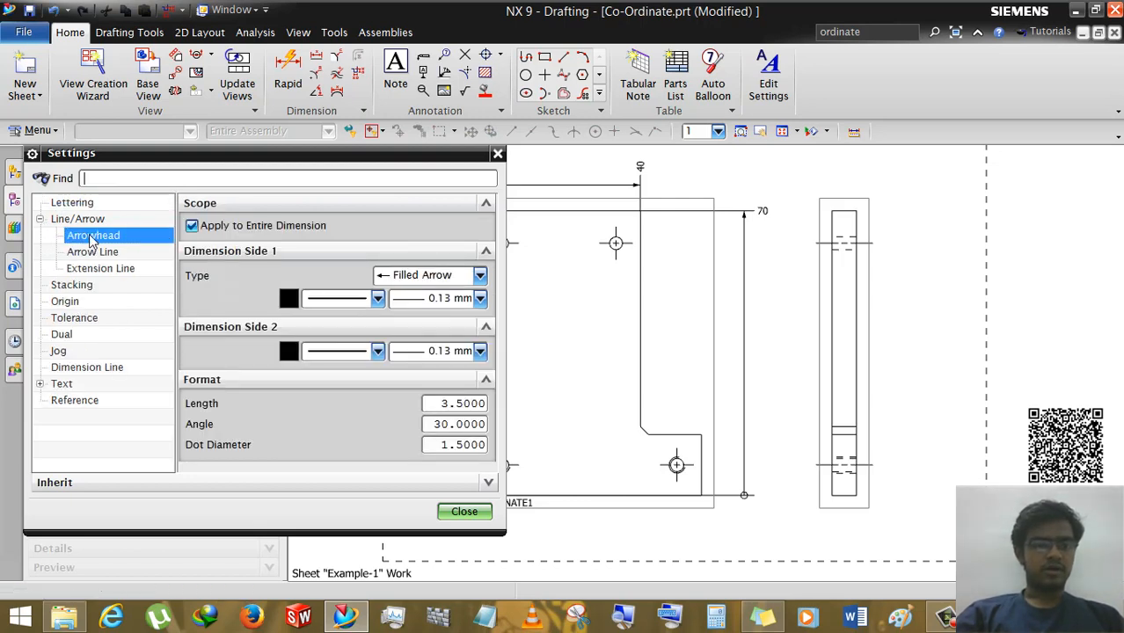
{"action": "mouse_move", "coordinate": [290, 299]}
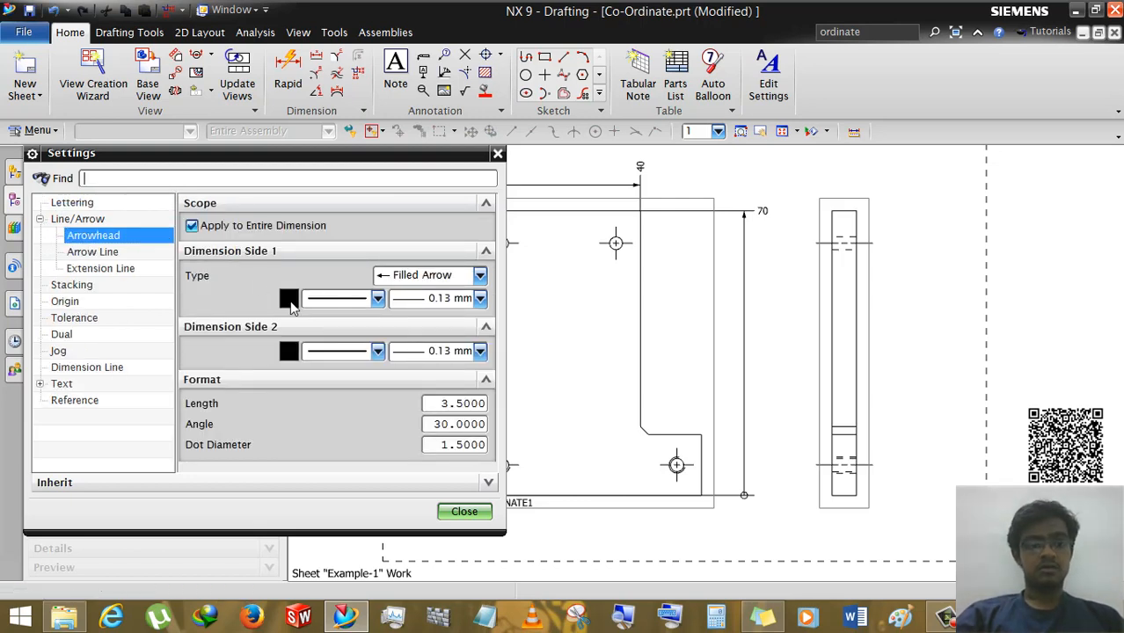
{"action": "left_click", "coordinate": [288, 298]}
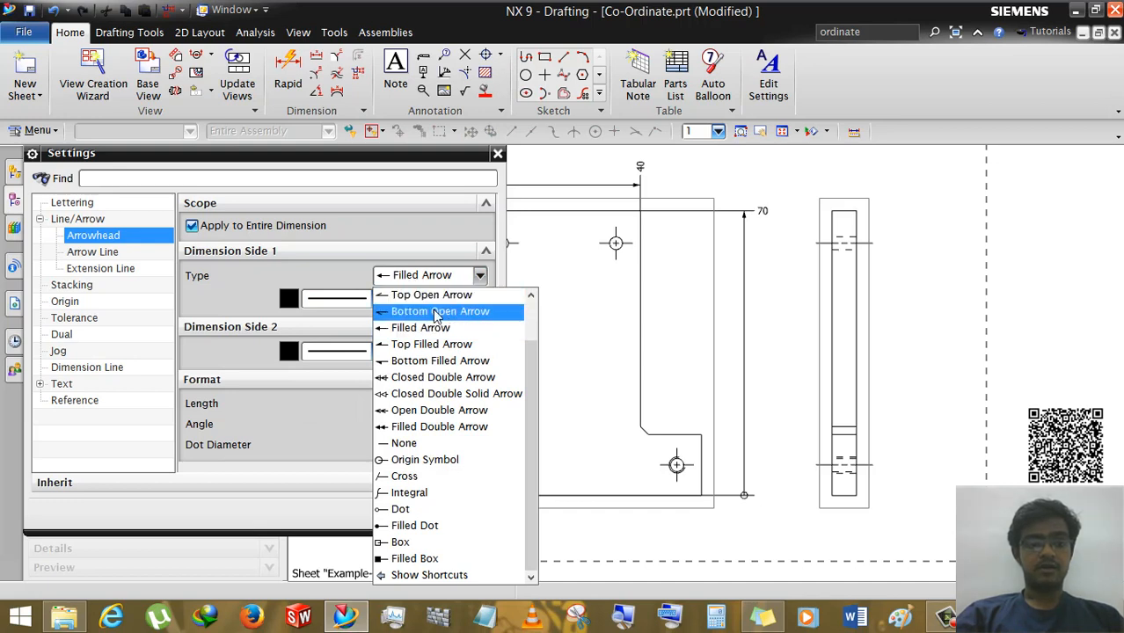
{"action": "mouse_move", "coordinate": [480, 514]}
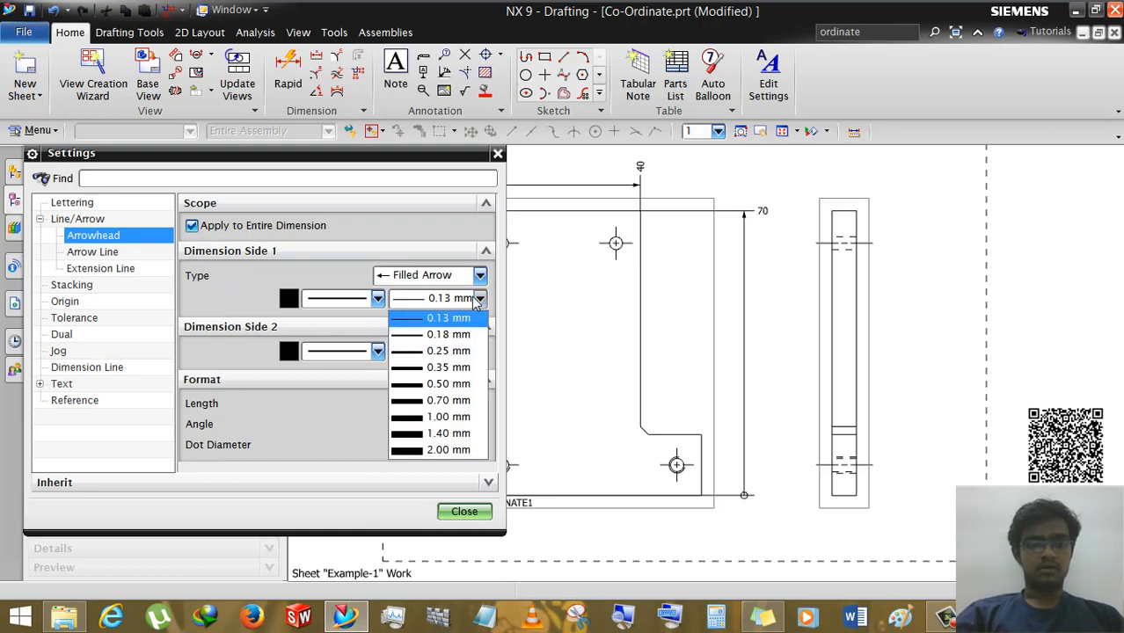
{"action": "left_click", "coordinate": [447, 318]}
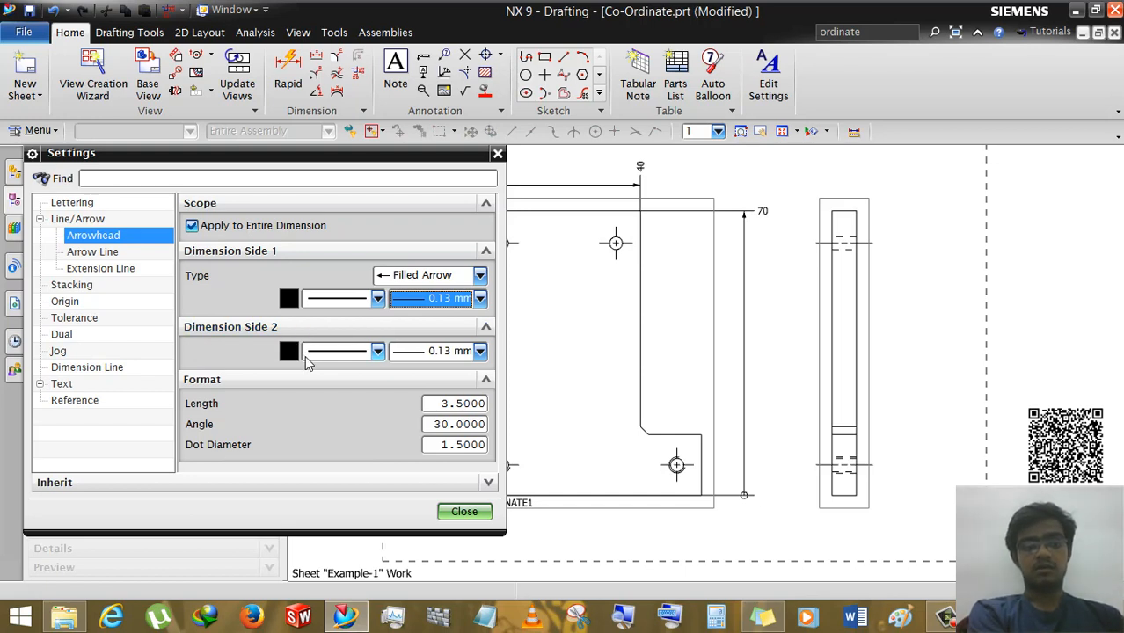
{"action": "left_click", "coordinate": [377, 351]}
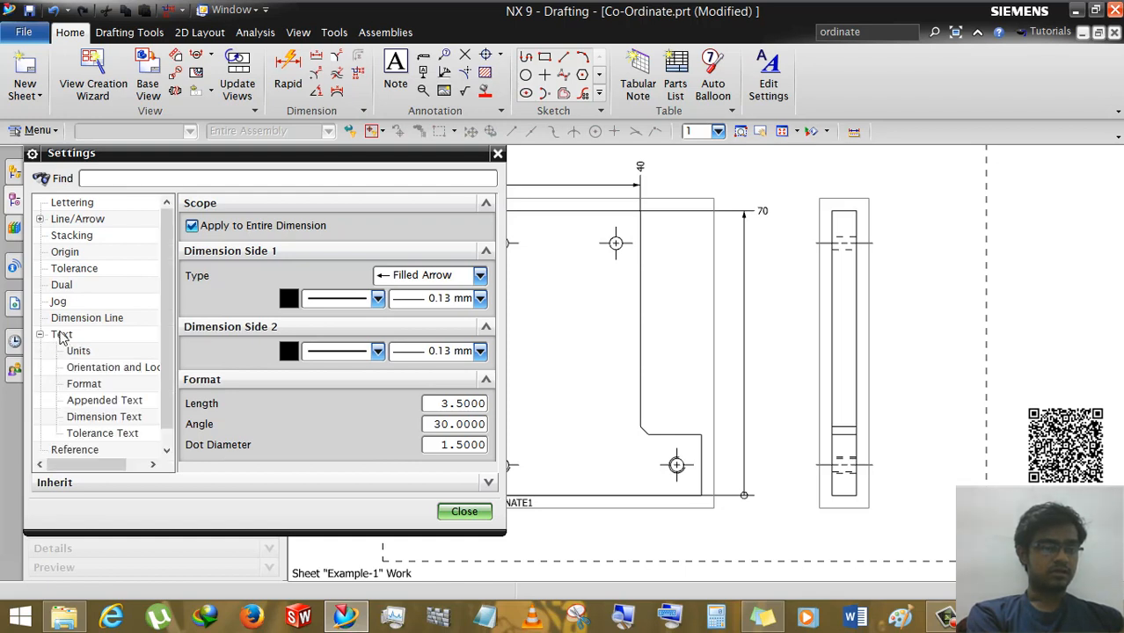
Step: Browse the Units, Format, Appended Text and Dimension Text categories under Text
{"action": "left_click", "coordinate": [78, 334]}
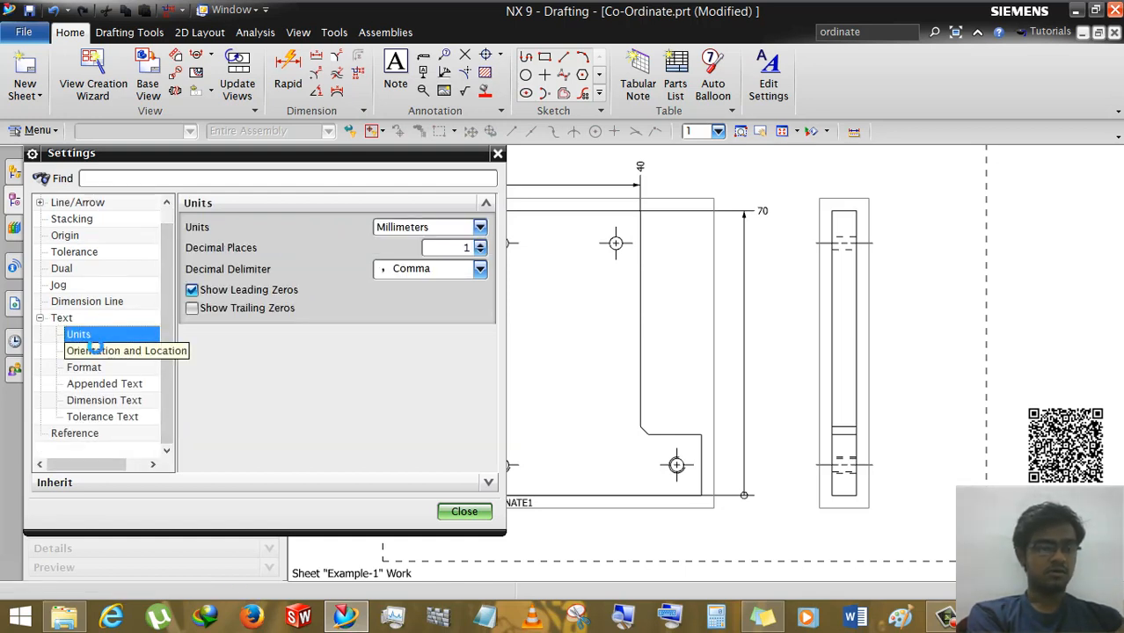
{"action": "left_click", "coordinate": [84, 367]}
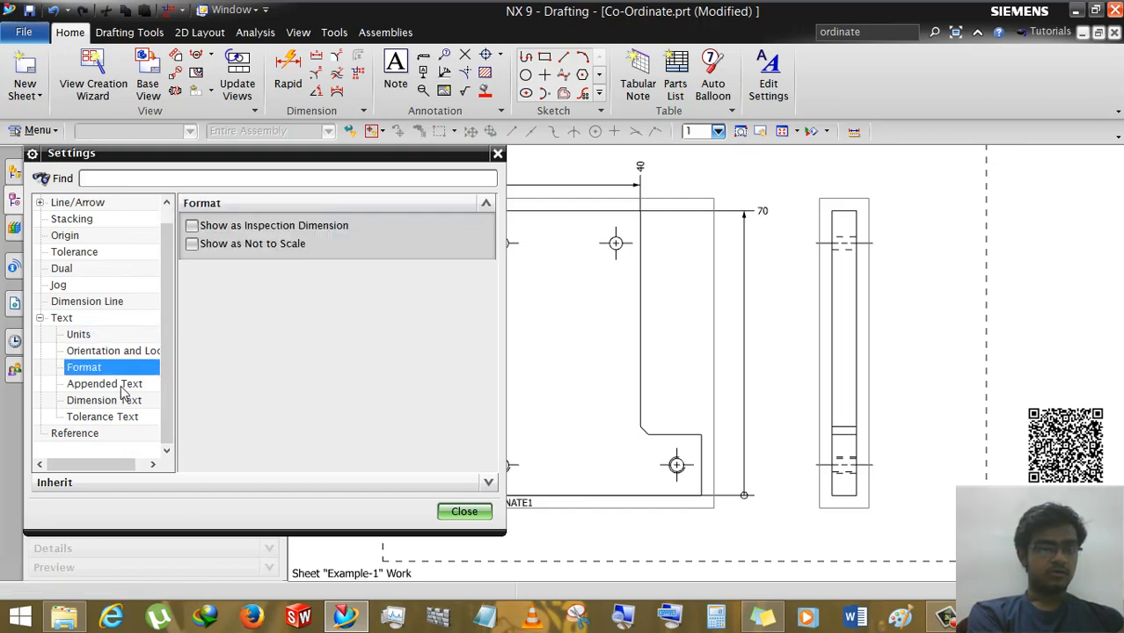
{"action": "left_click", "coordinate": [105, 383]}
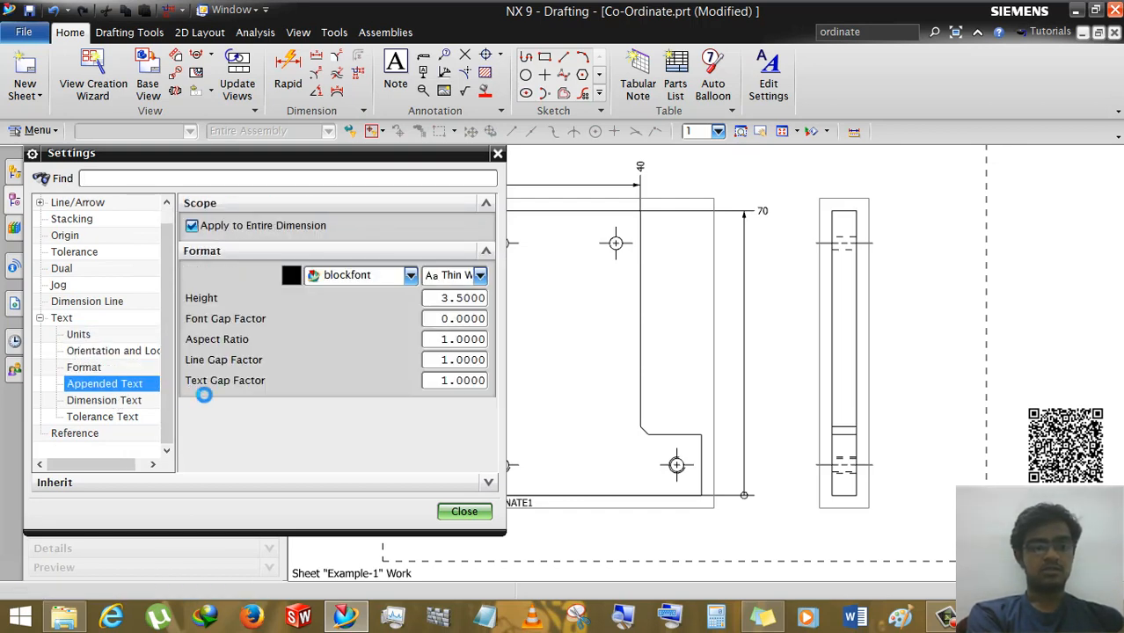
{"action": "left_click", "coordinate": [104, 400]}
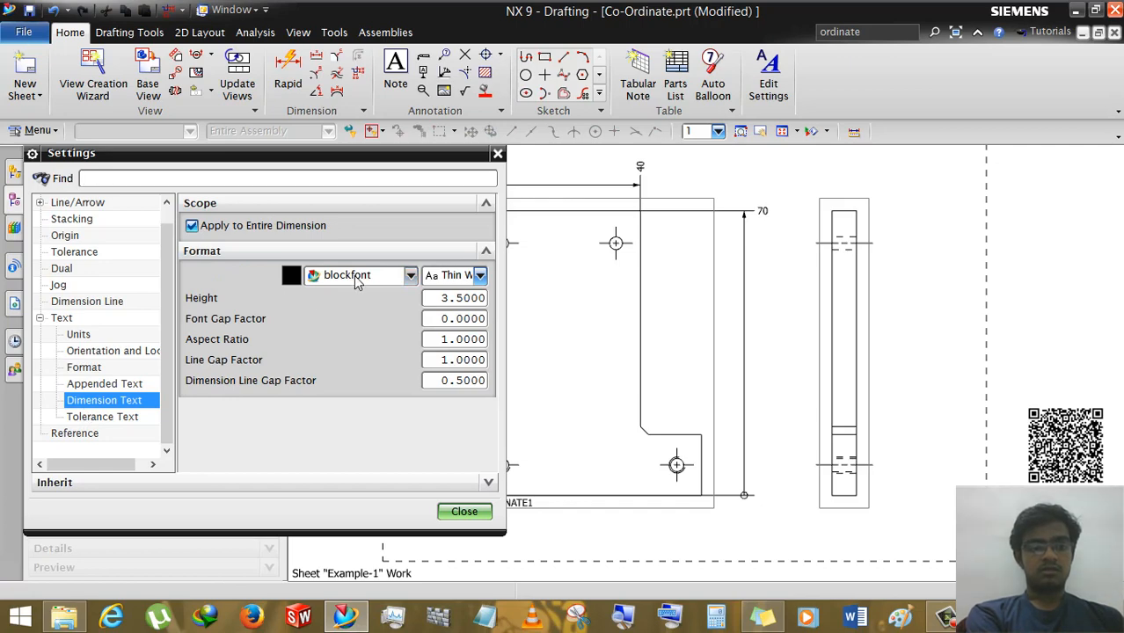
Step: Set dimension text to Arial Bold at 3.5 height and review Tolerance Text
{"action": "left_click", "coordinate": [410, 275]}
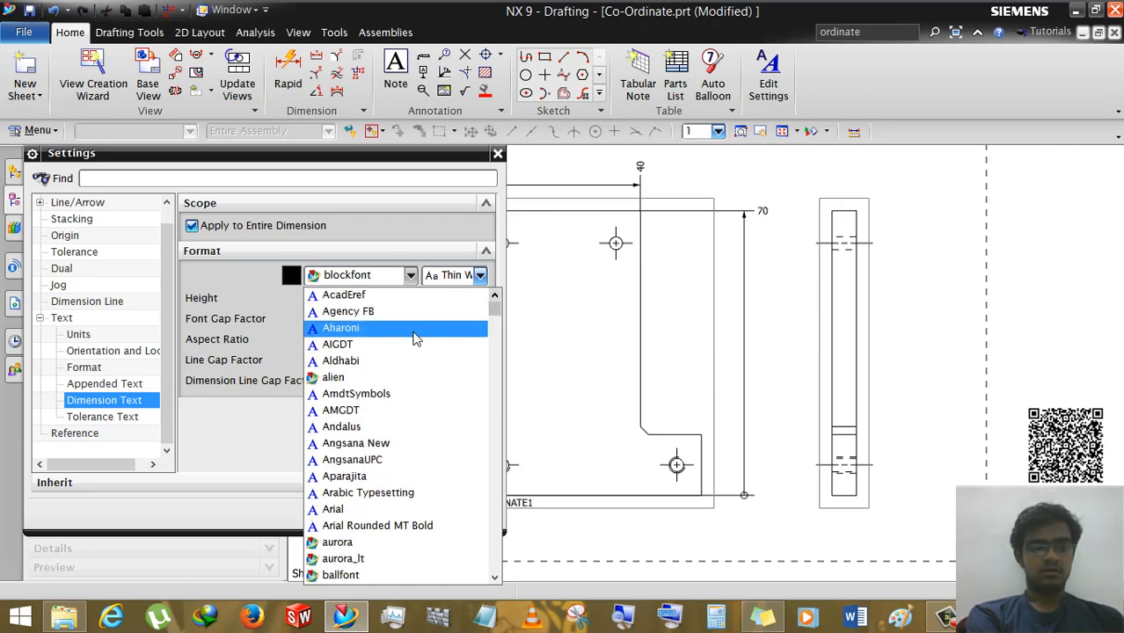
{"action": "scroll", "scroll_direction": "down", "scroll_amount": 3}
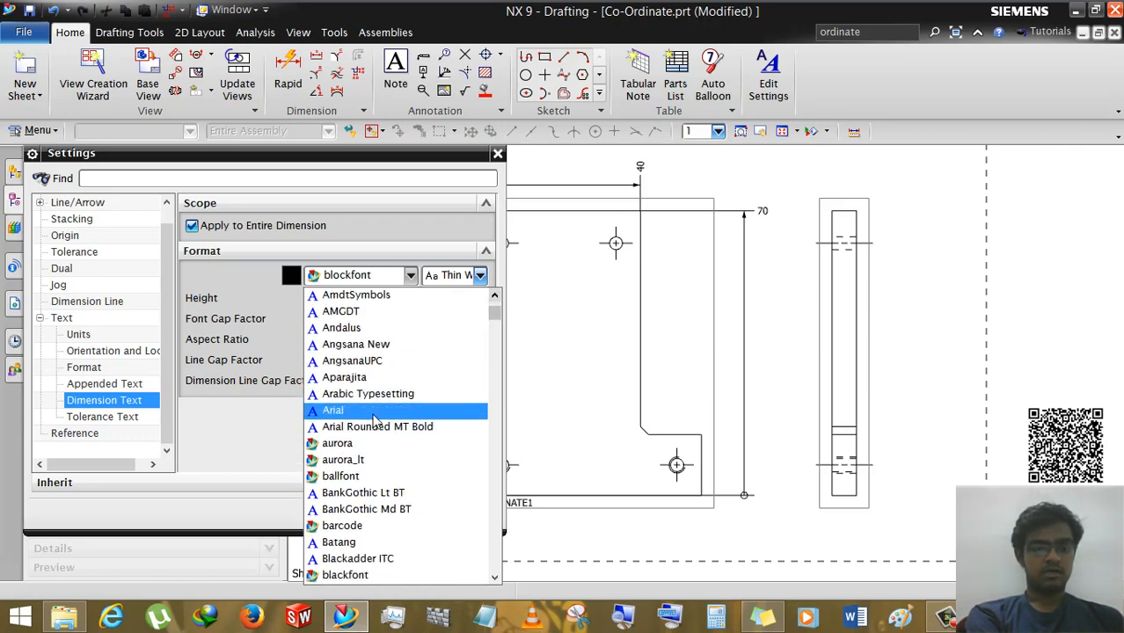
{"action": "left_click", "coordinate": [333, 409]}
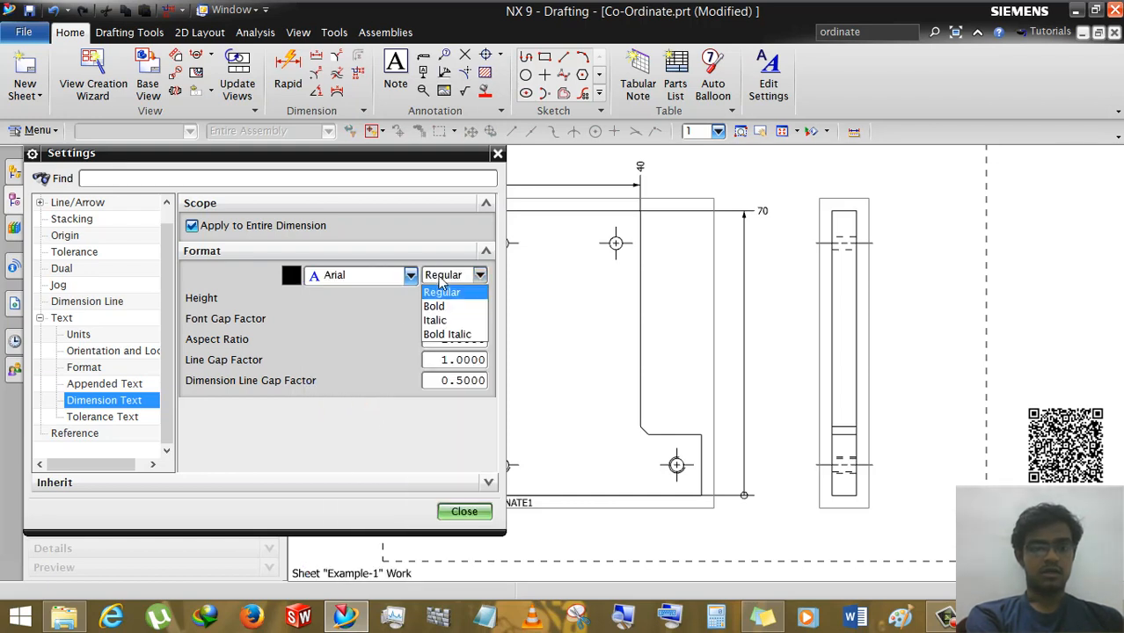
{"action": "left_click", "coordinate": [433, 306]}
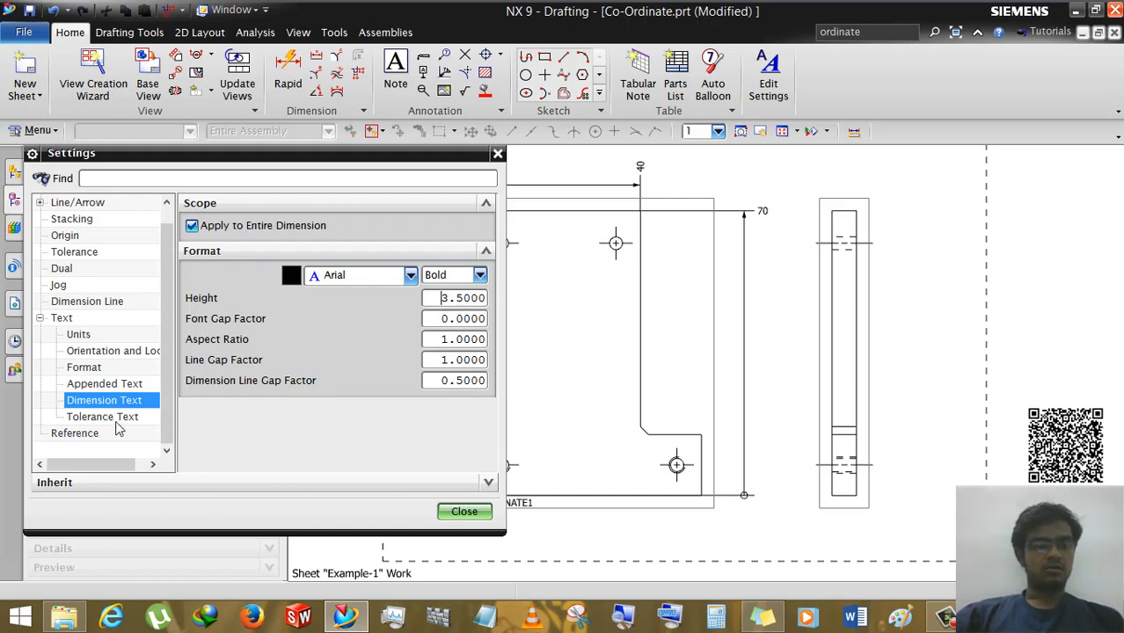
{"action": "left_click", "coordinate": [102, 416]}
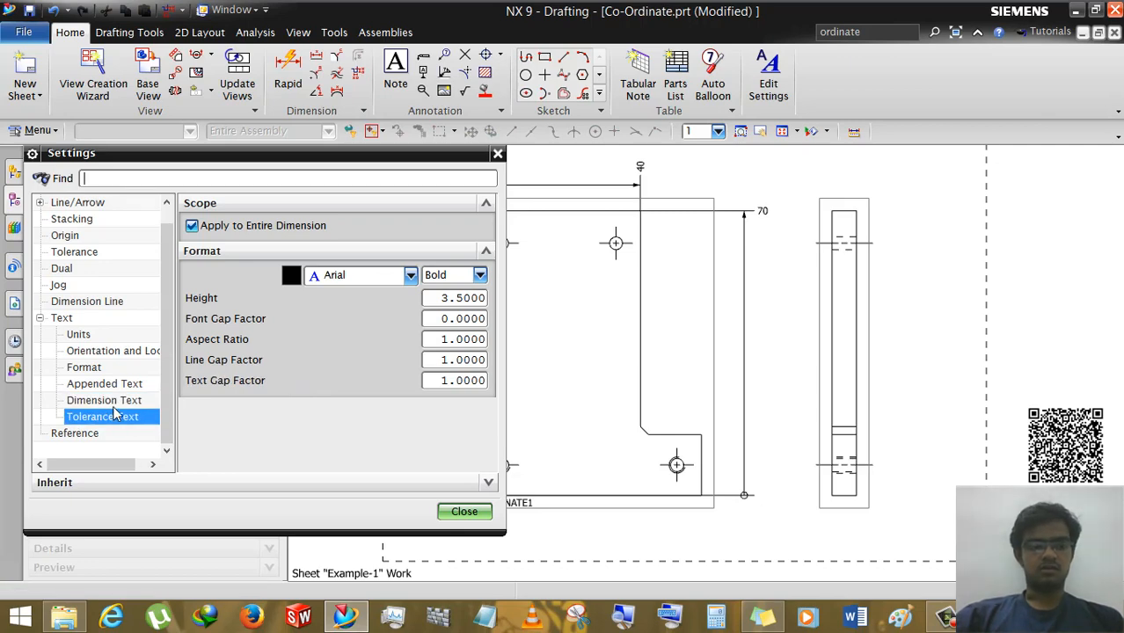
{"action": "left_click", "coordinate": [104, 400]}
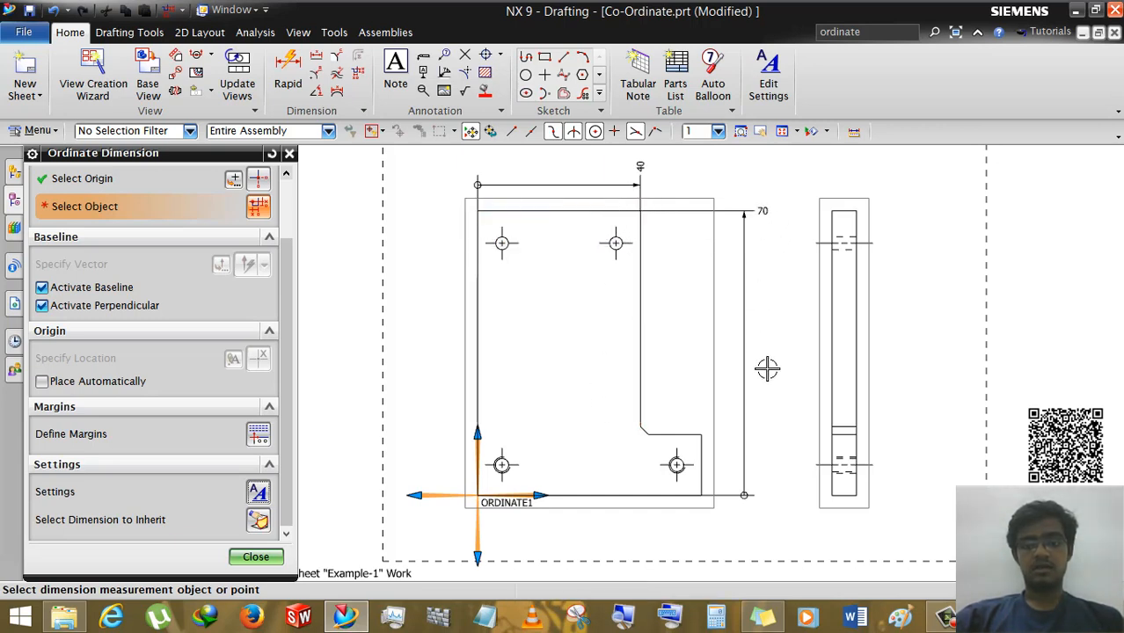
{"action": "mouse_move", "coordinate": [629, 174]}
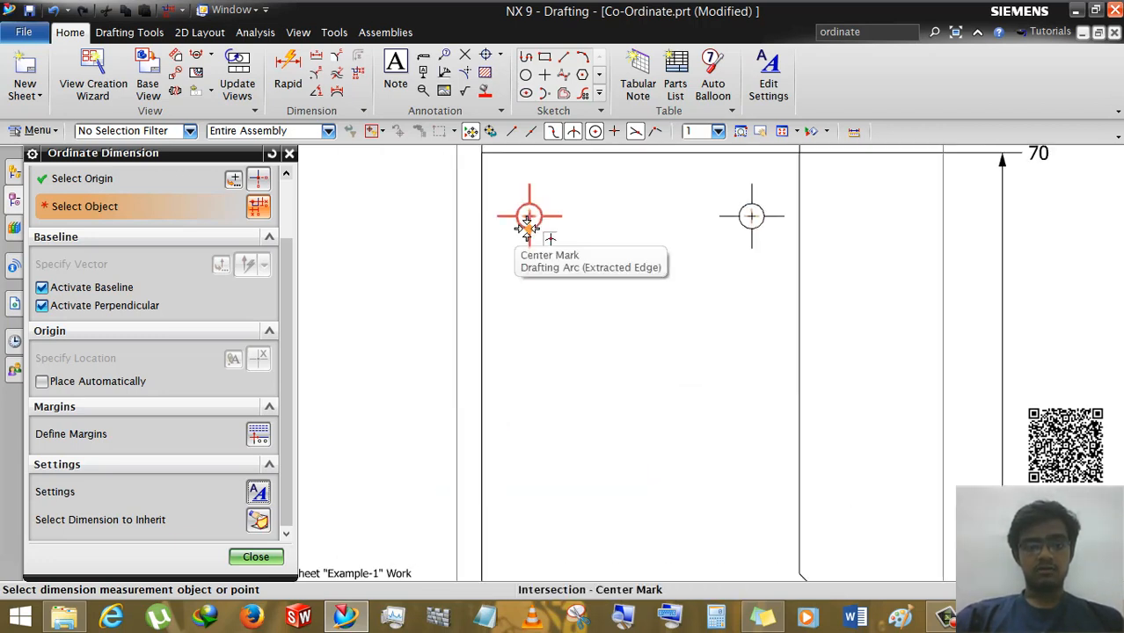
{"action": "mouse_move", "coordinate": [489, 236]}
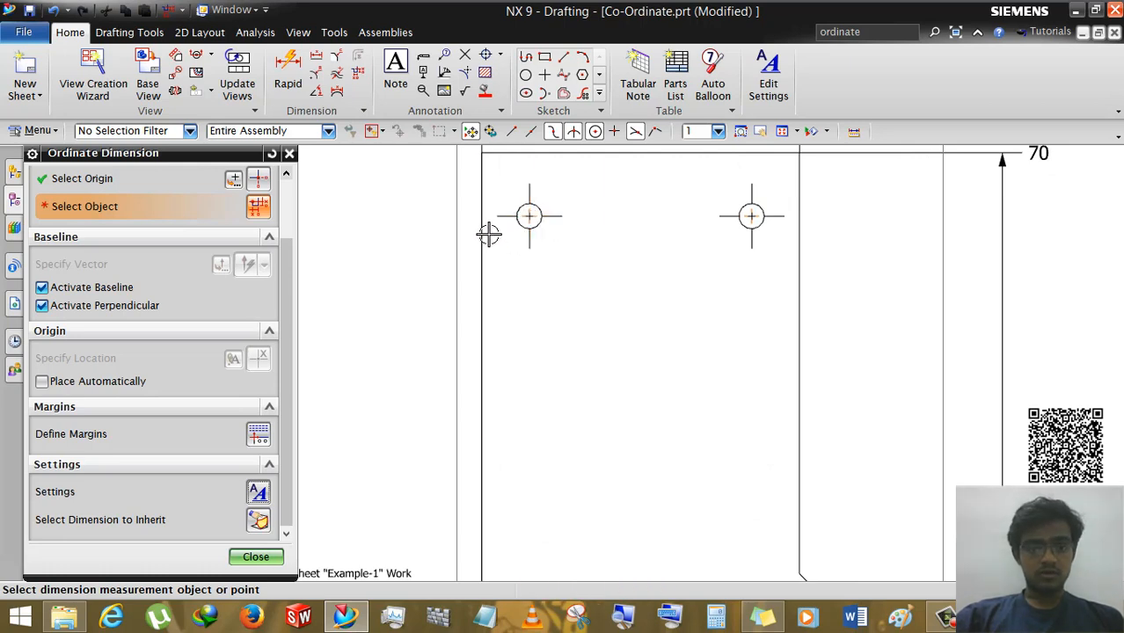
{"action": "mouse_move", "coordinate": [529, 216]}
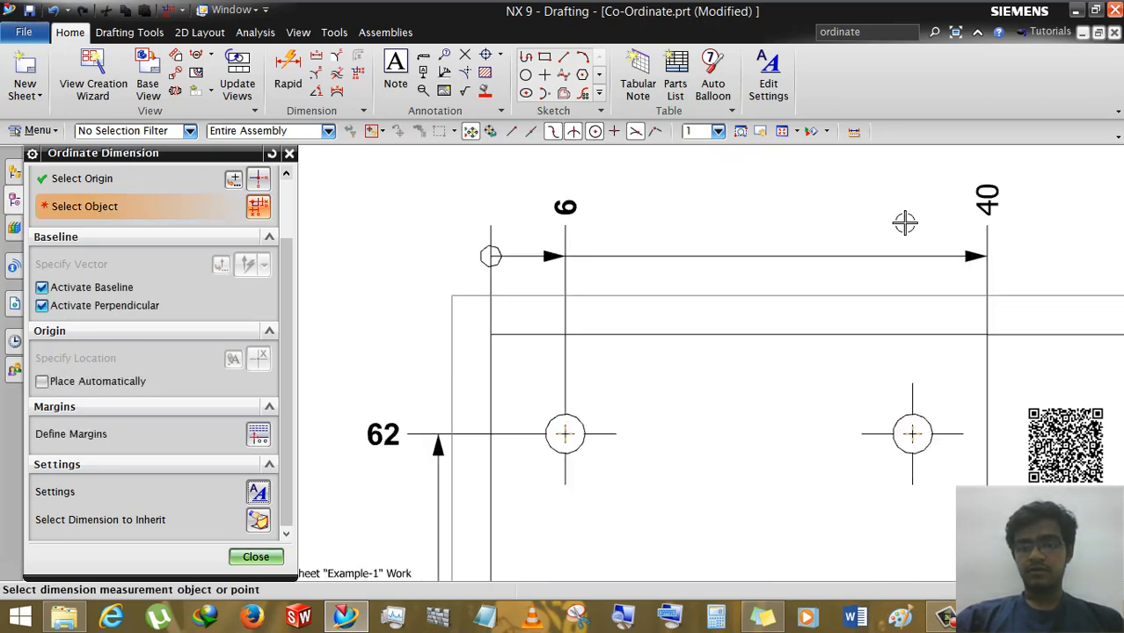
{"action": "mouse_move", "coordinate": [370, 319]}
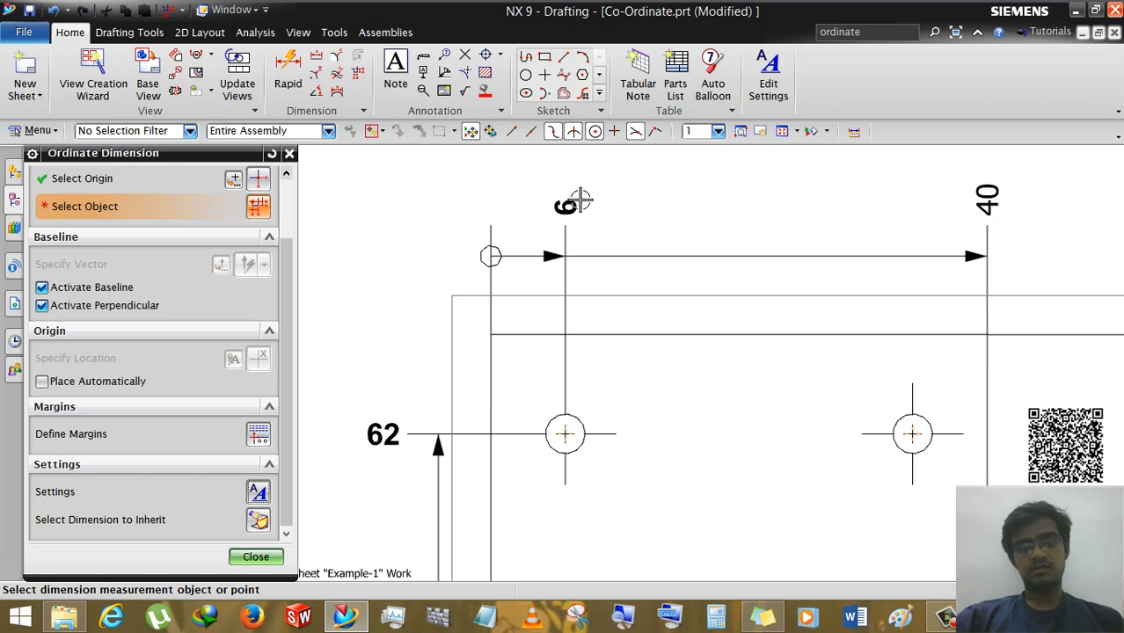
{"action": "mouse_move", "coordinate": [543, 201]}
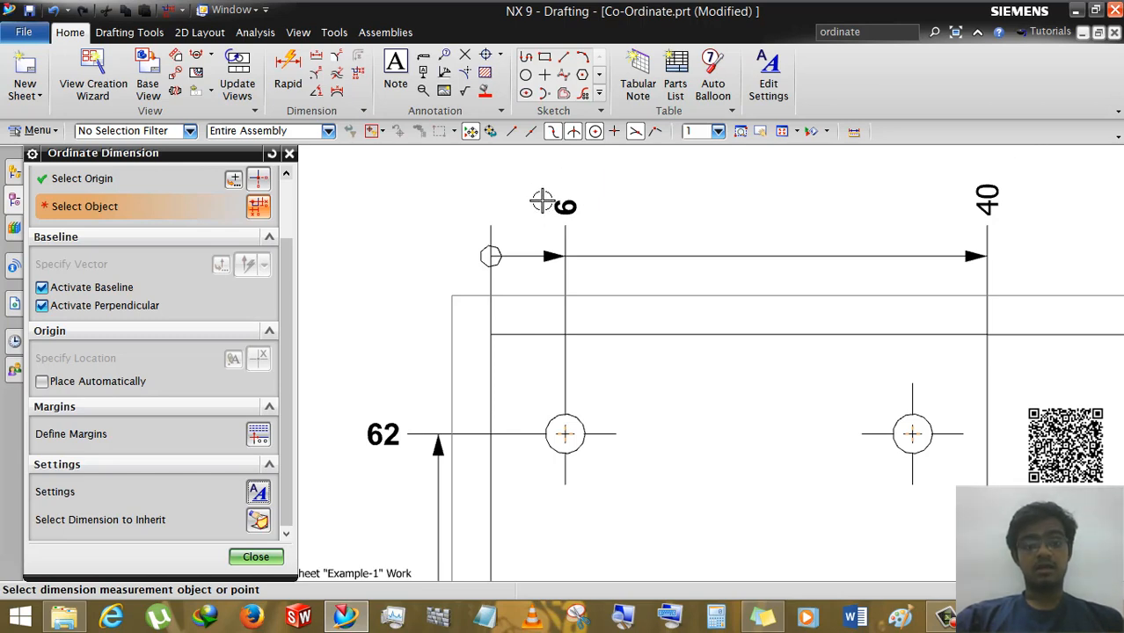
{"action": "mouse_move", "coordinate": [543, 247]}
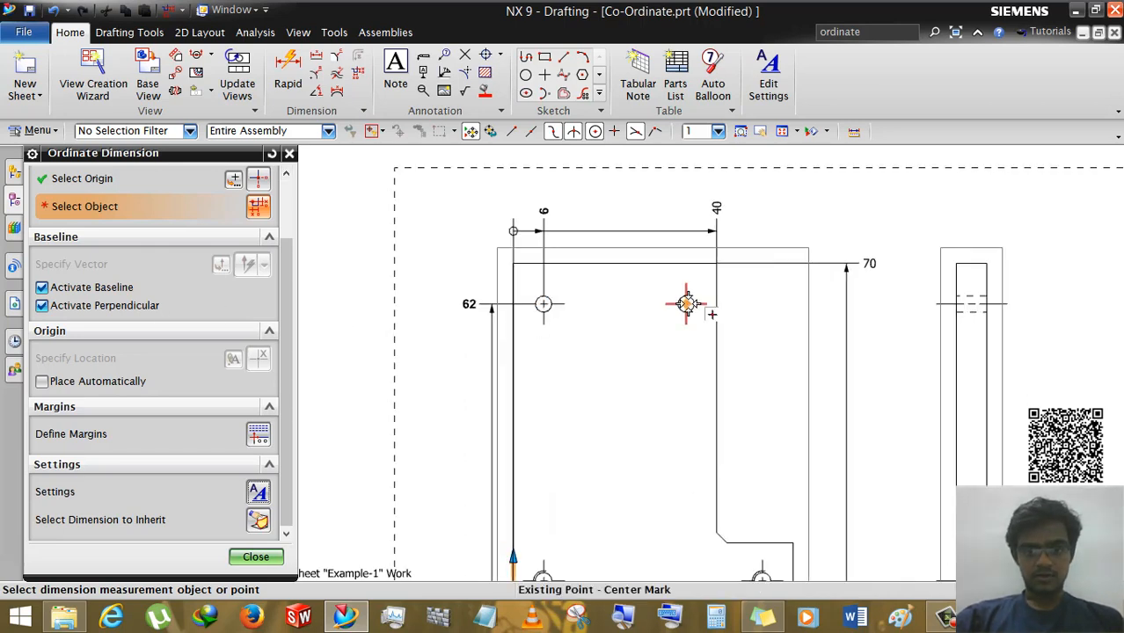
Step: Place ordinate dimension 34 on the upper-right hole and 6, 49, 7,5 on the lower holes
{"action": "left_click", "coordinate": [686, 304]}
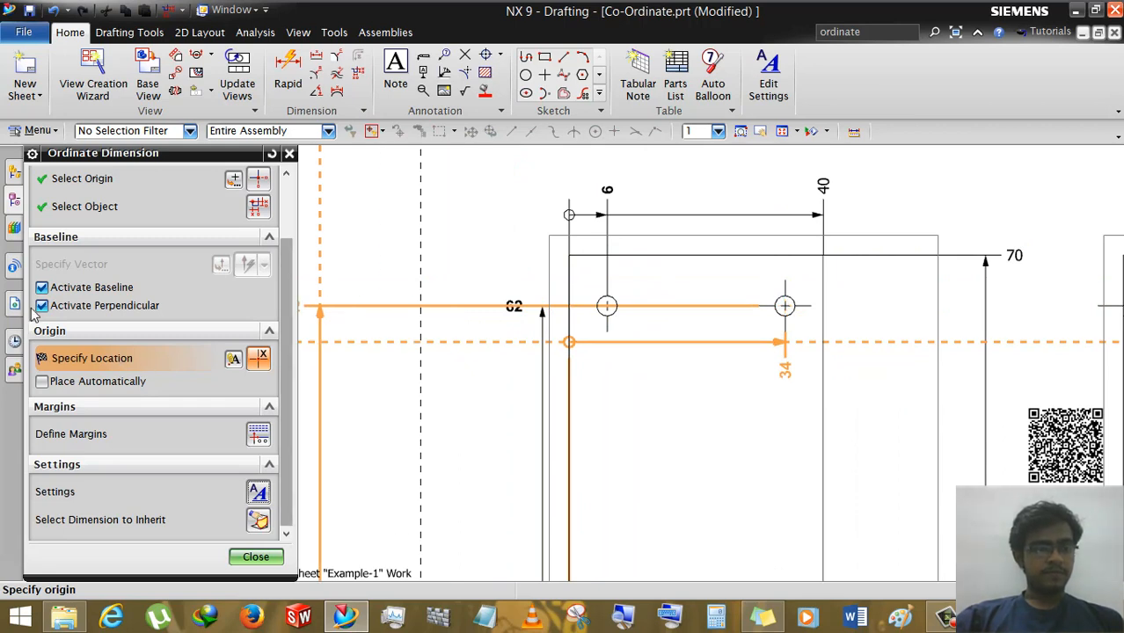
{"action": "left_click", "coordinate": [41, 287]}
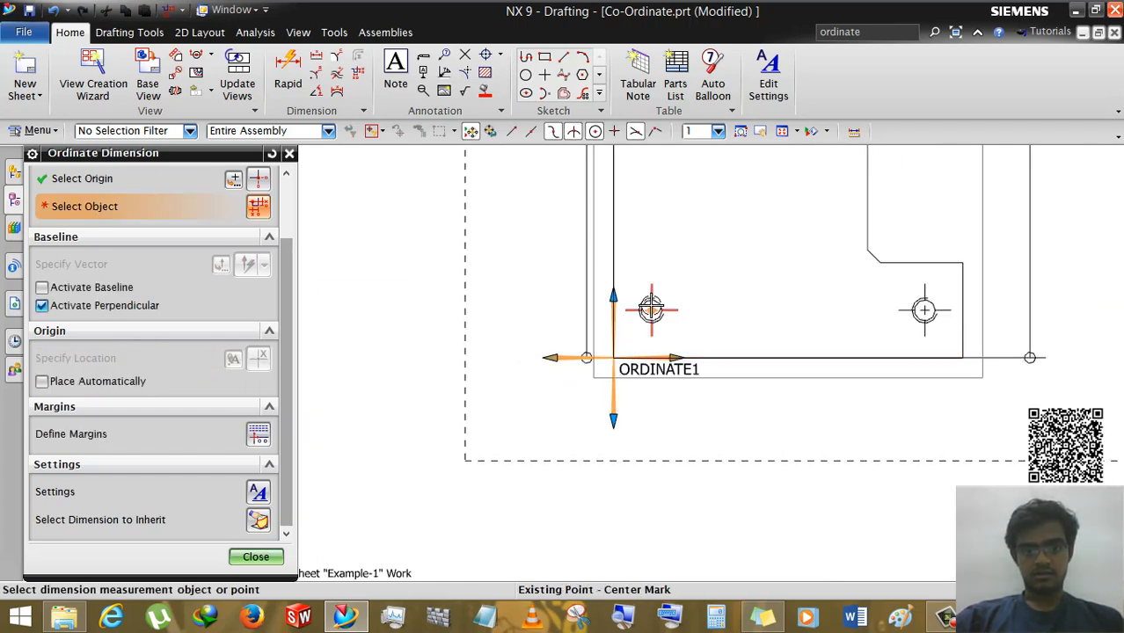
{"action": "left_click", "coordinate": [650, 309]}
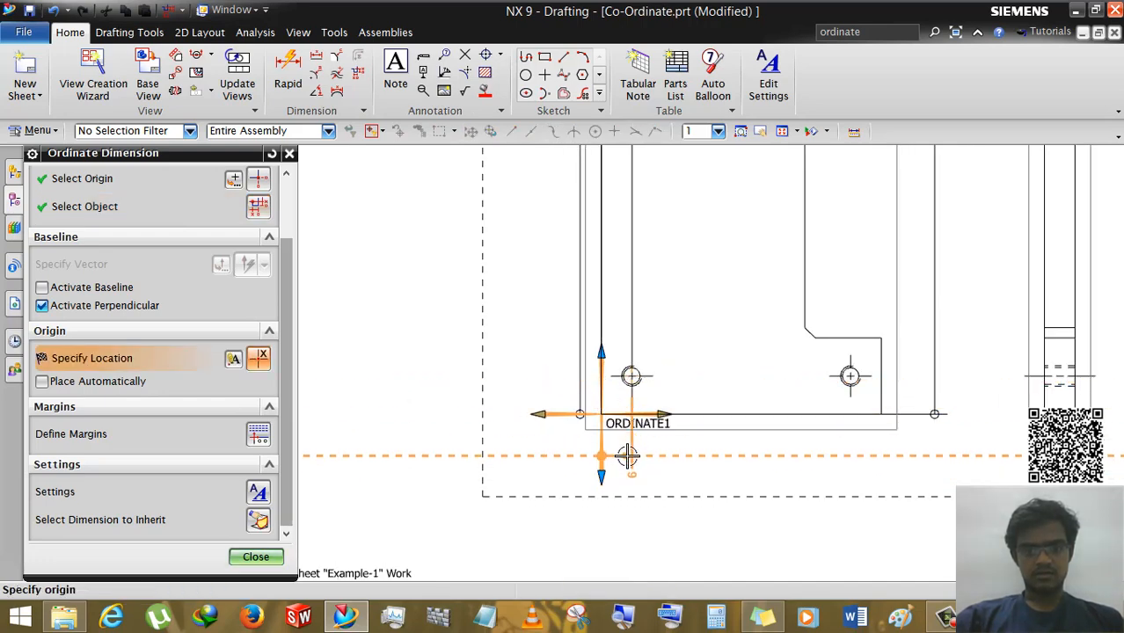
{"action": "left_click", "coordinate": [627, 457]}
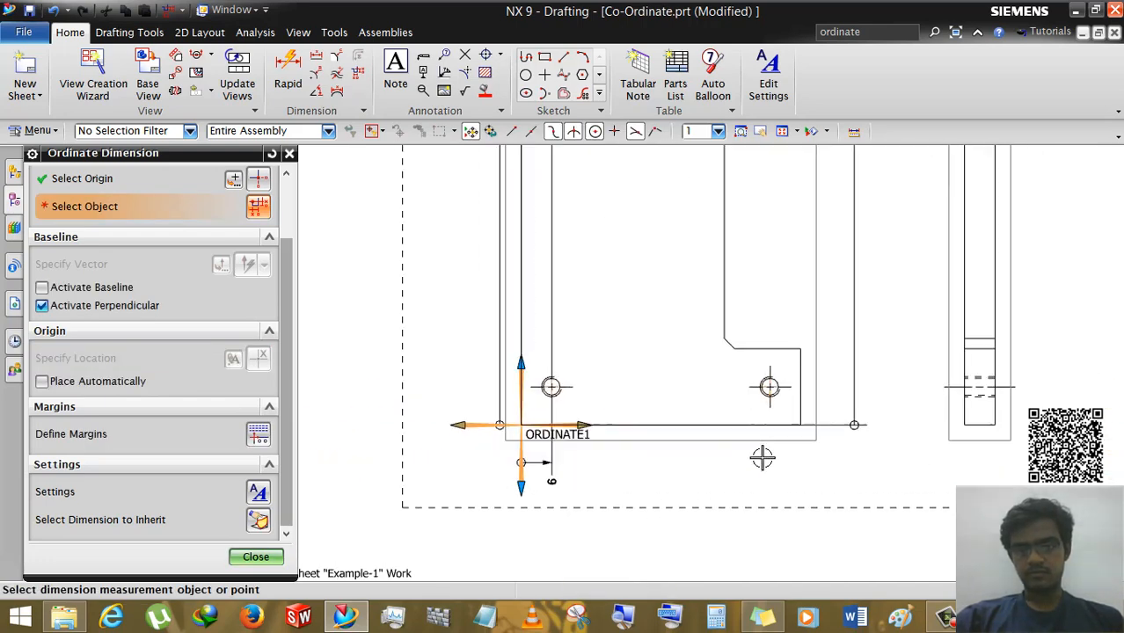
{"action": "left_click", "coordinate": [767, 387]}
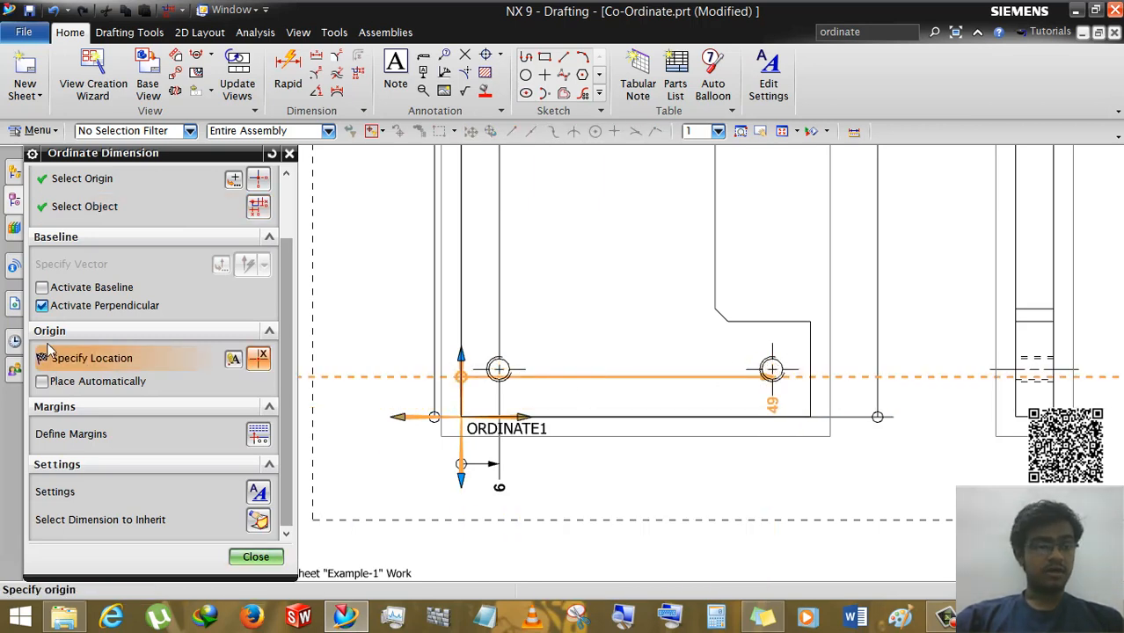
{"action": "left_click", "coordinate": [41, 286]}
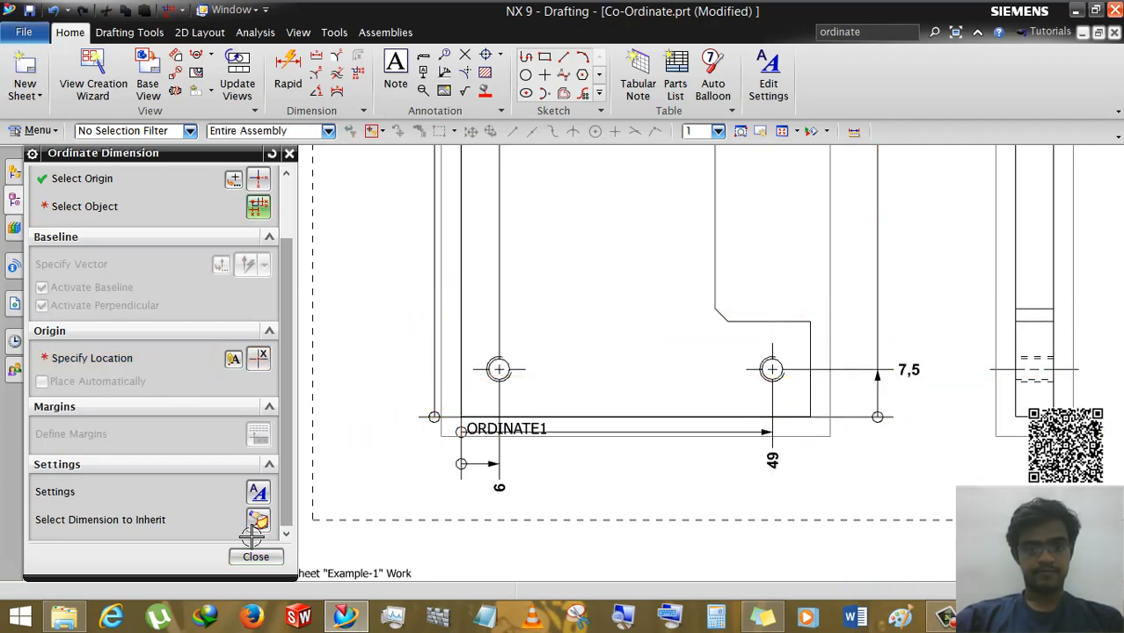
{"action": "left_click", "coordinate": [255, 557]}
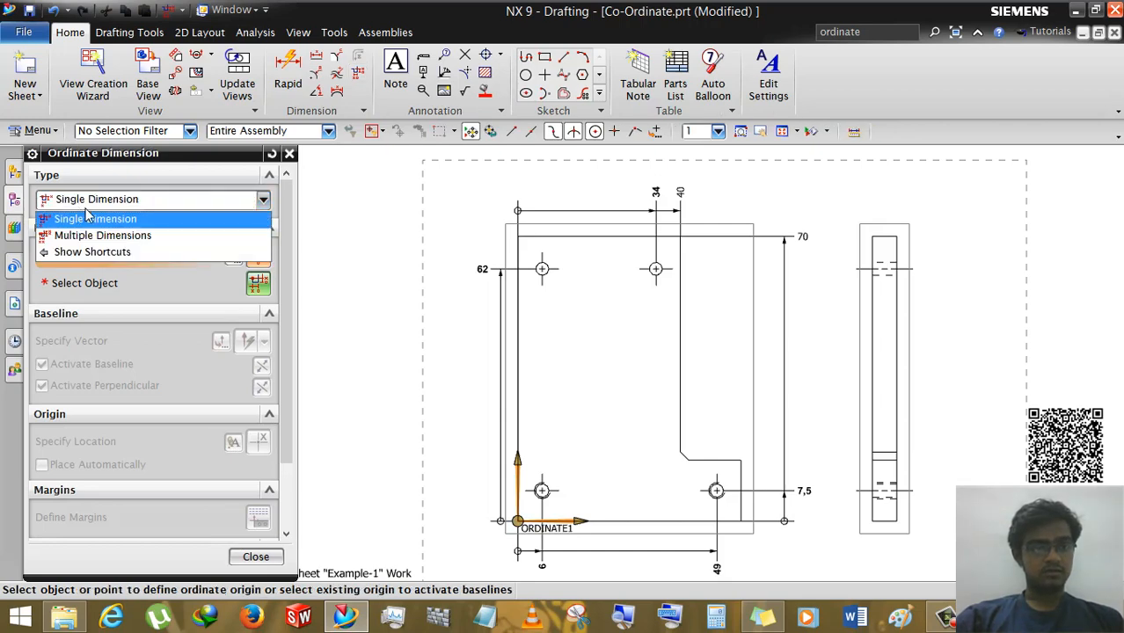
Step: Add single ordinate dimensions 15 and 55 to the chamfer corner from ORDINATE1
{"action": "left_click", "coordinate": [95, 218]}
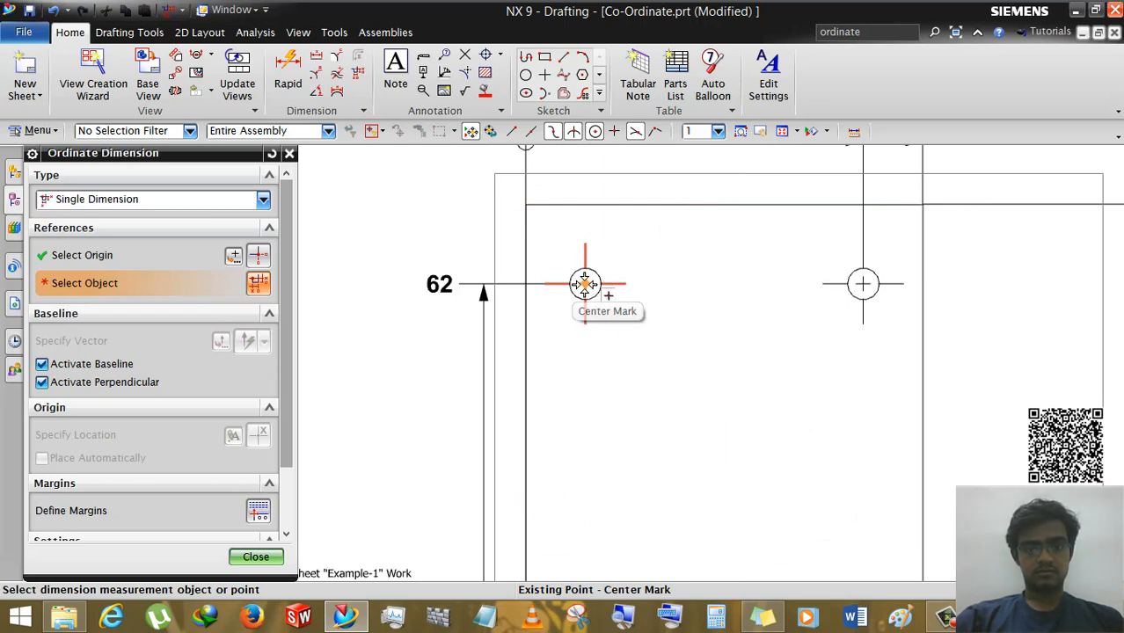
{"action": "left_click", "coordinate": [584, 283]}
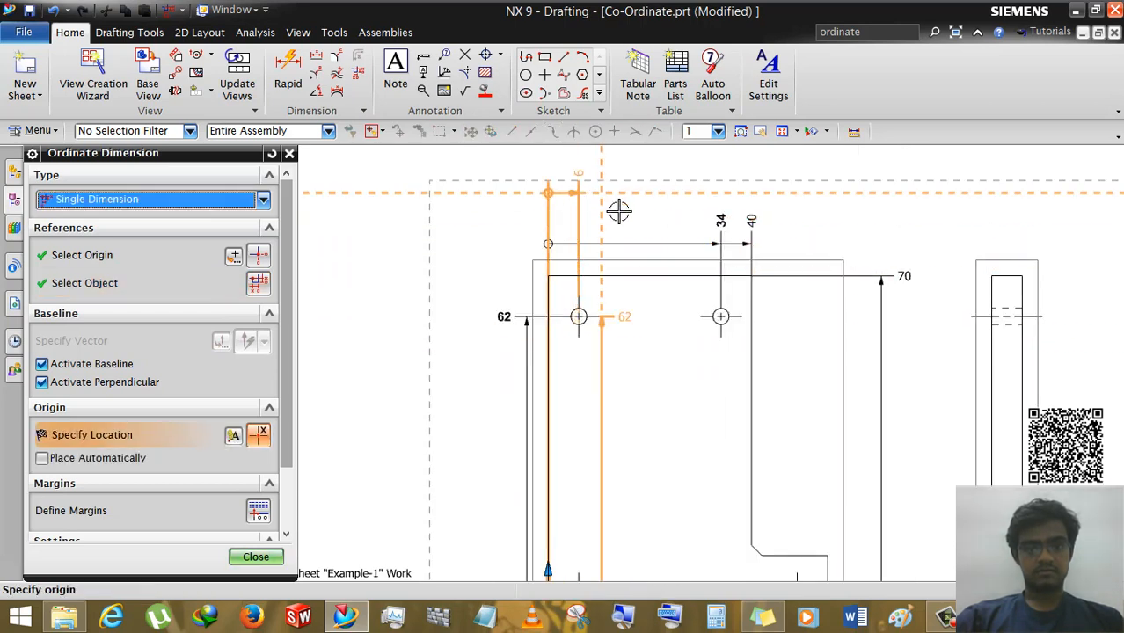
{"action": "left_click", "coordinate": [41, 363]}
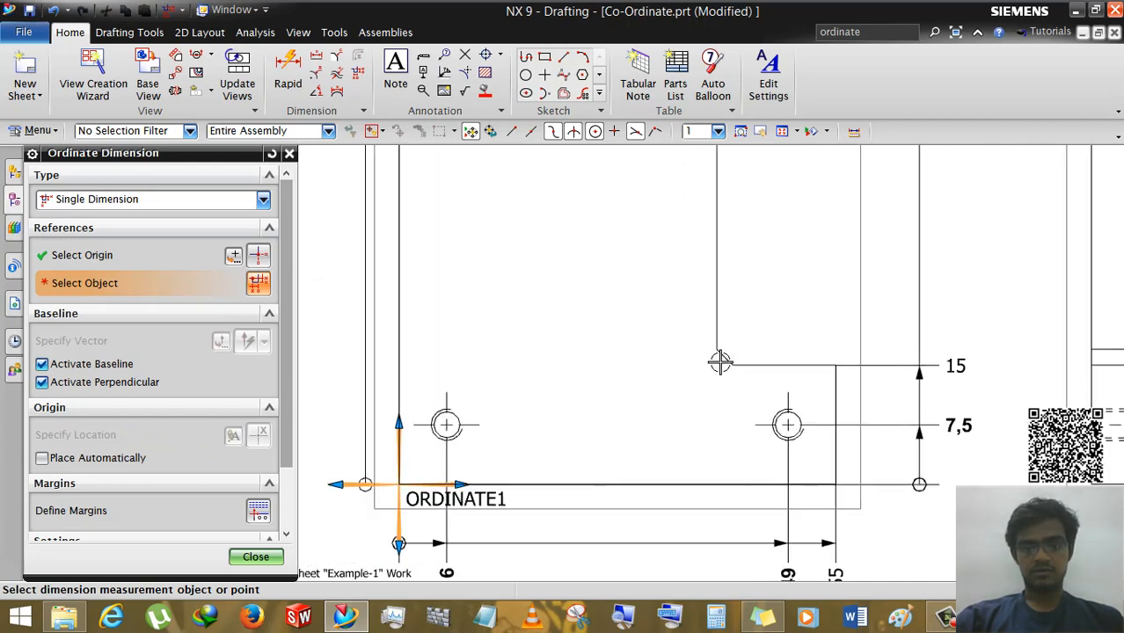
{"action": "mouse_move", "coordinate": [693, 377]}
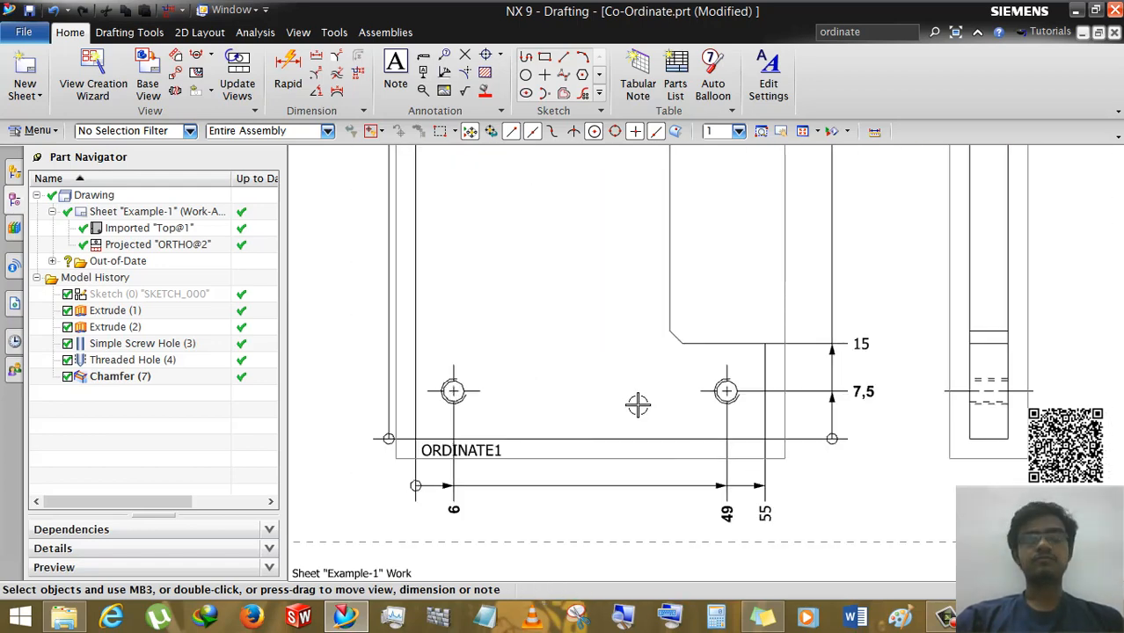
{"action": "mouse_move", "coordinate": [570, 384]}
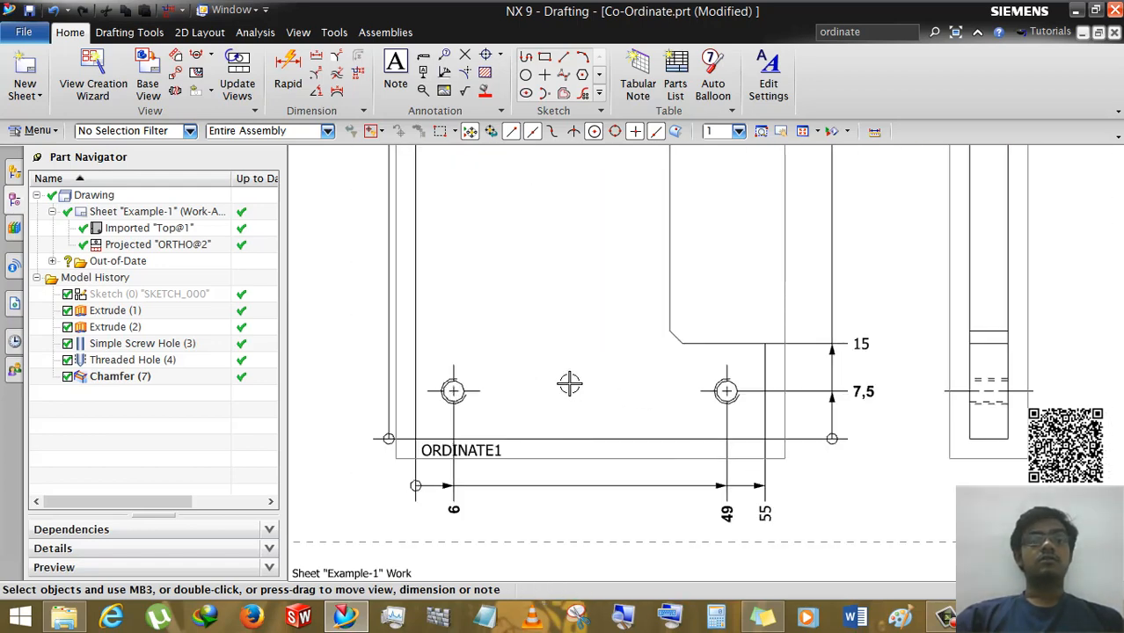
{"action": "mouse_move", "coordinate": [337, 55]}
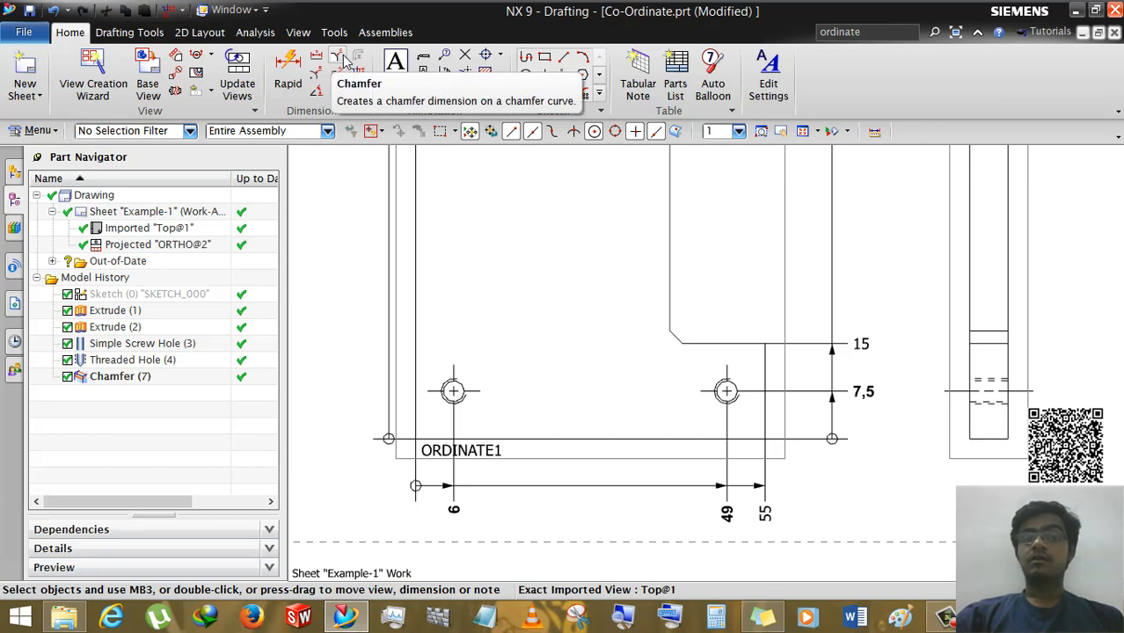
Step: Dimension the notch corner's angled edge as a 2 x 45° chamfer
{"action": "left_click", "coordinate": [358, 60]}
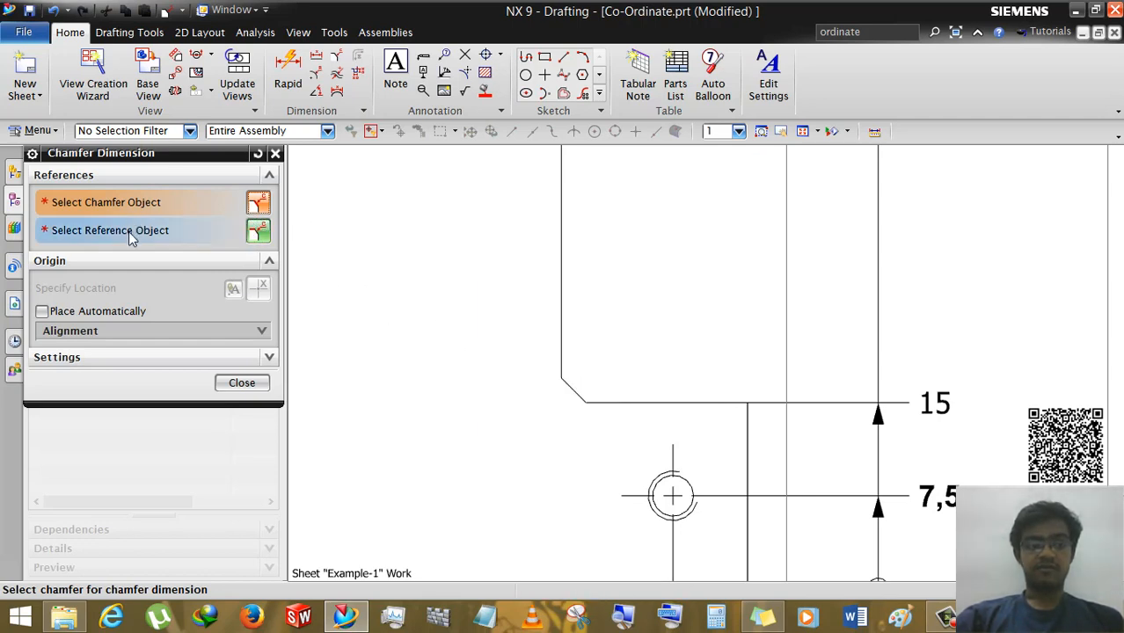
{"action": "left_click", "coordinate": [106, 202]}
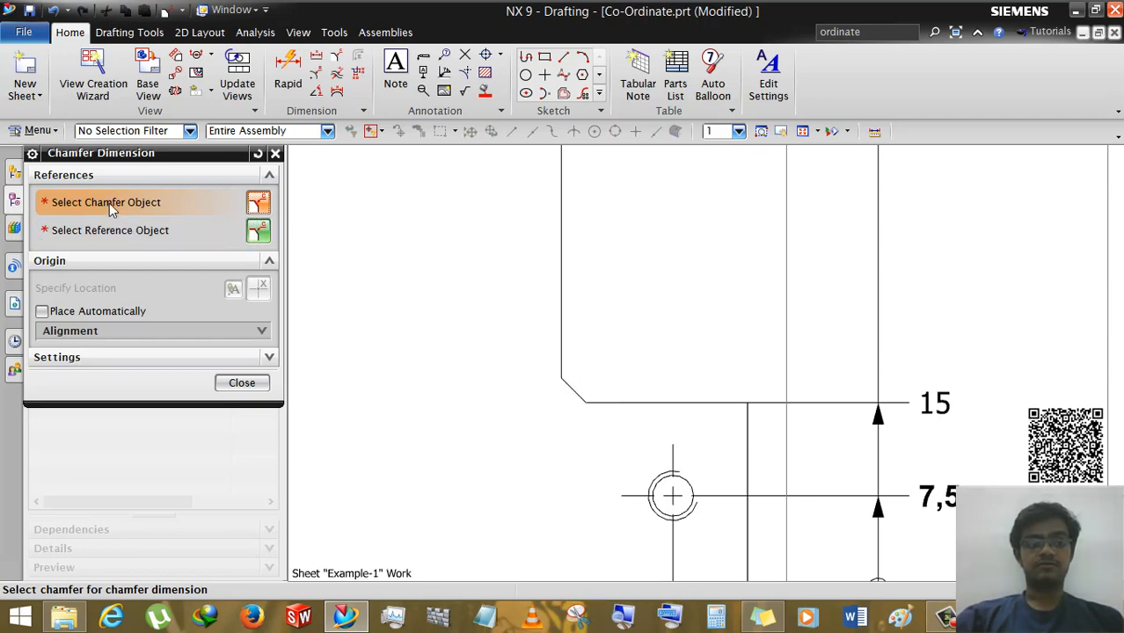
{"action": "mouse_move", "coordinate": [573, 389]}
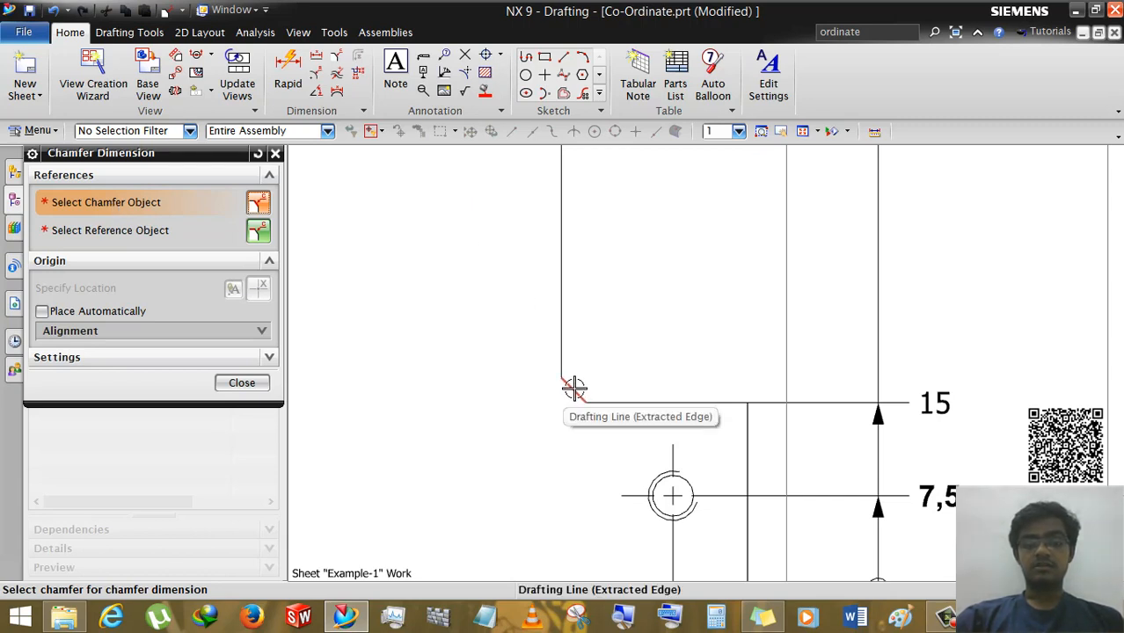
{"action": "left_click", "coordinate": [573, 389]}
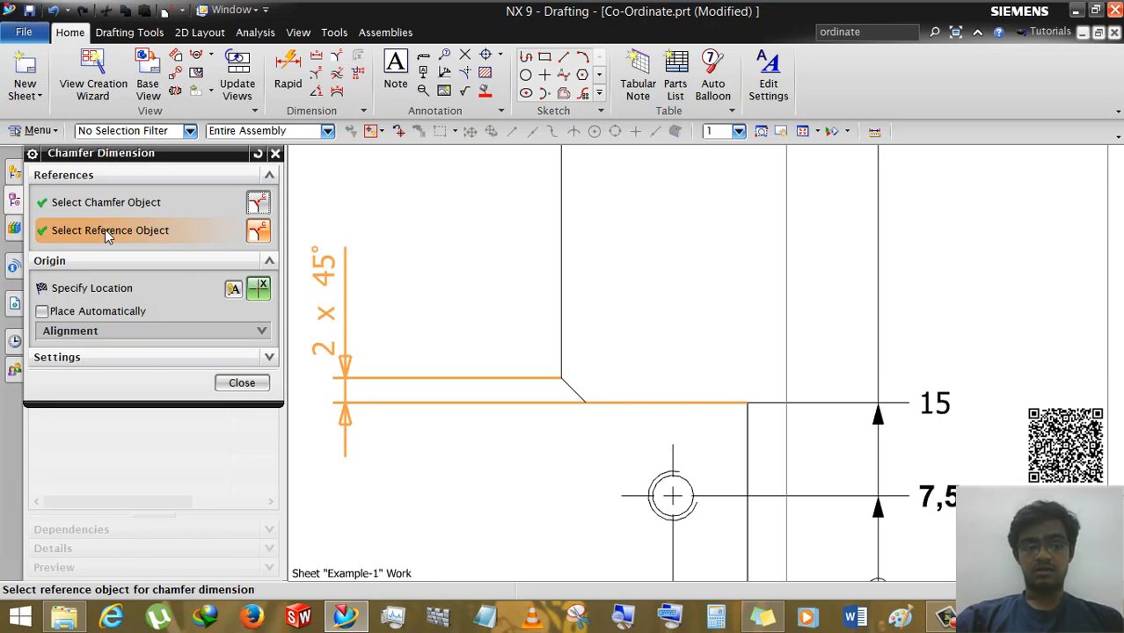
{"action": "mouse_move", "coordinate": [582, 340]}
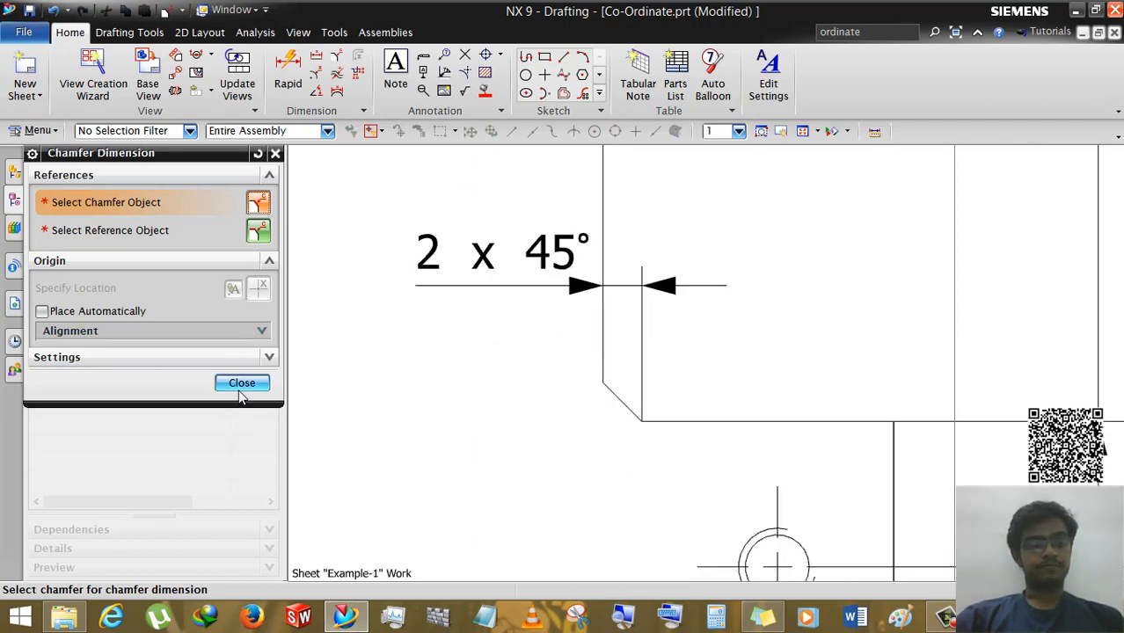
{"action": "left_click", "coordinate": [241, 382]}
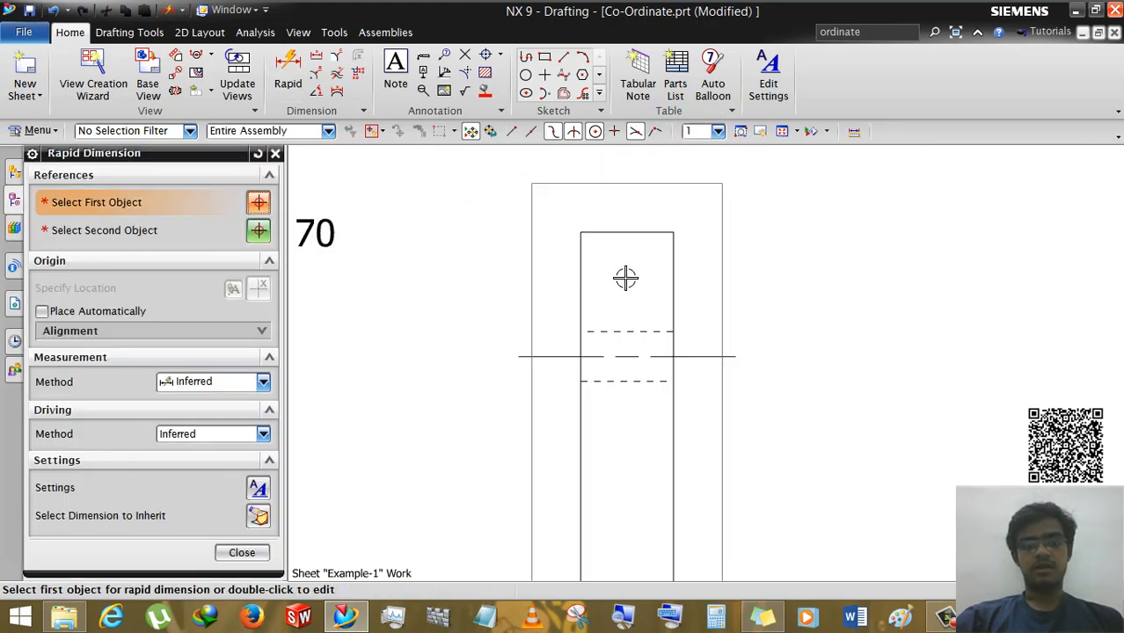
Step: Add a rapid width dimension of 6 to the side view
{"action": "left_click", "coordinate": [625, 278]}
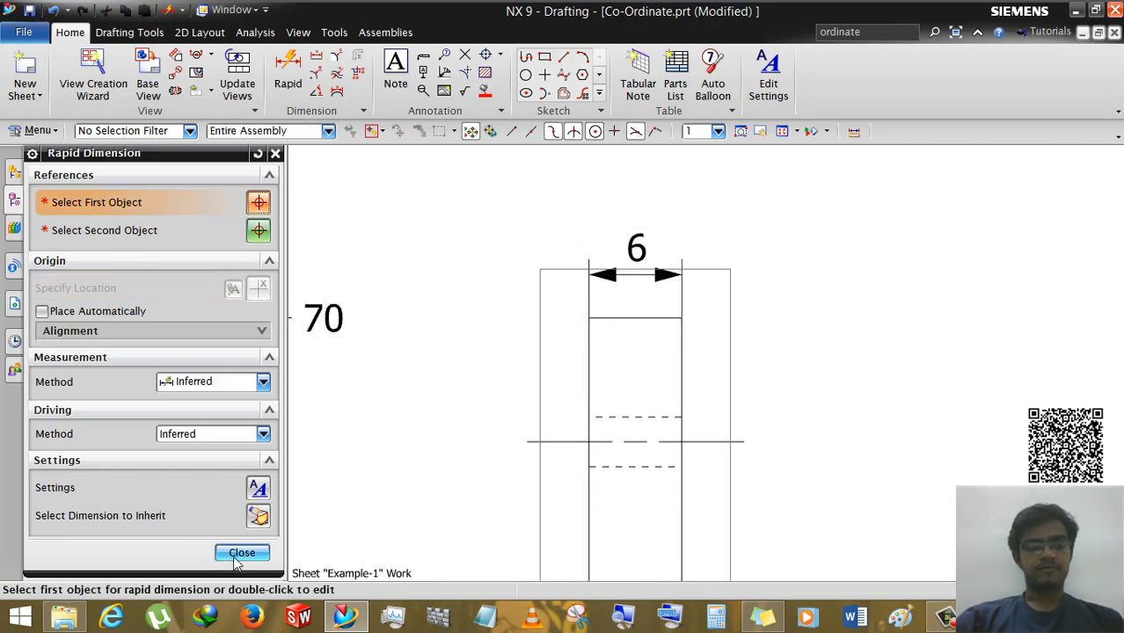
{"action": "left_click", "coordinate": [242, 553]}
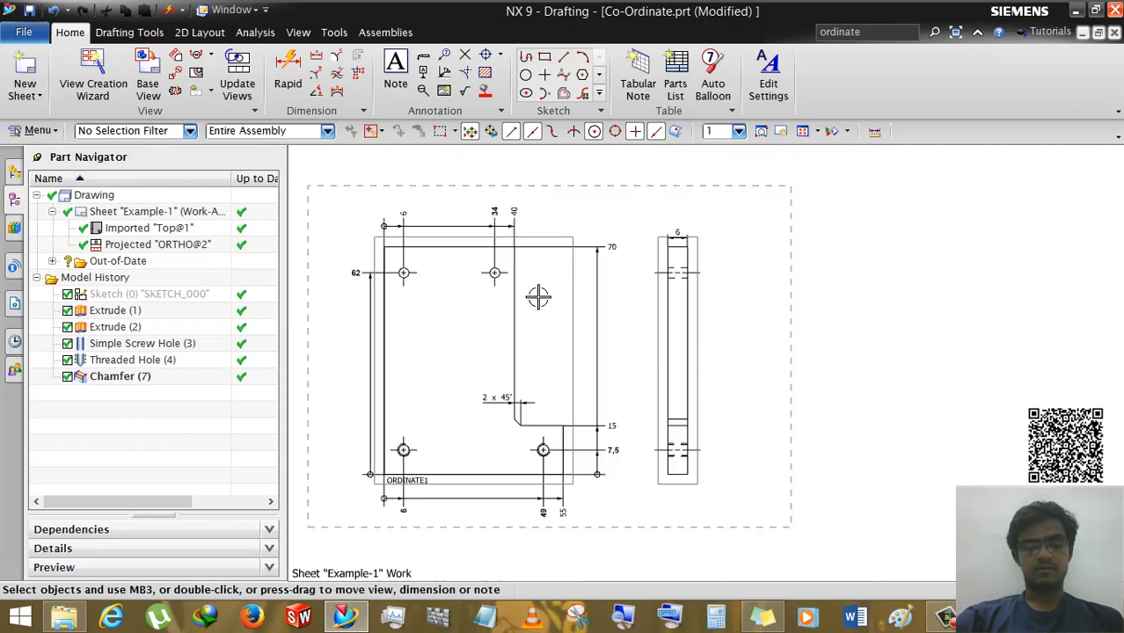
{"action": "mouse_move", "coordinate": [339, 420]}
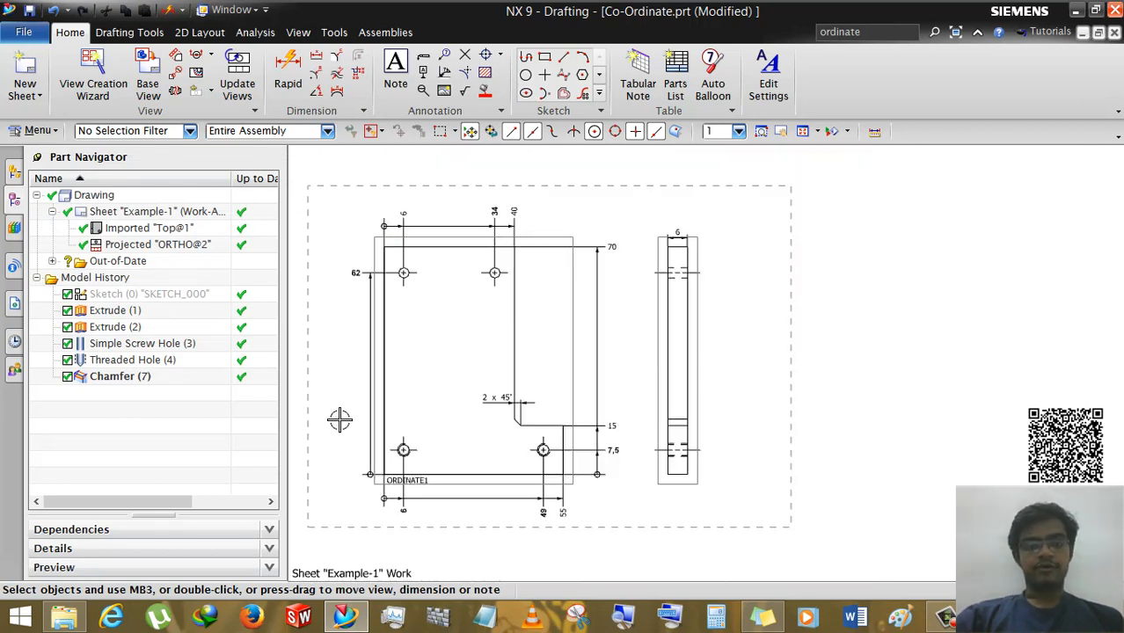